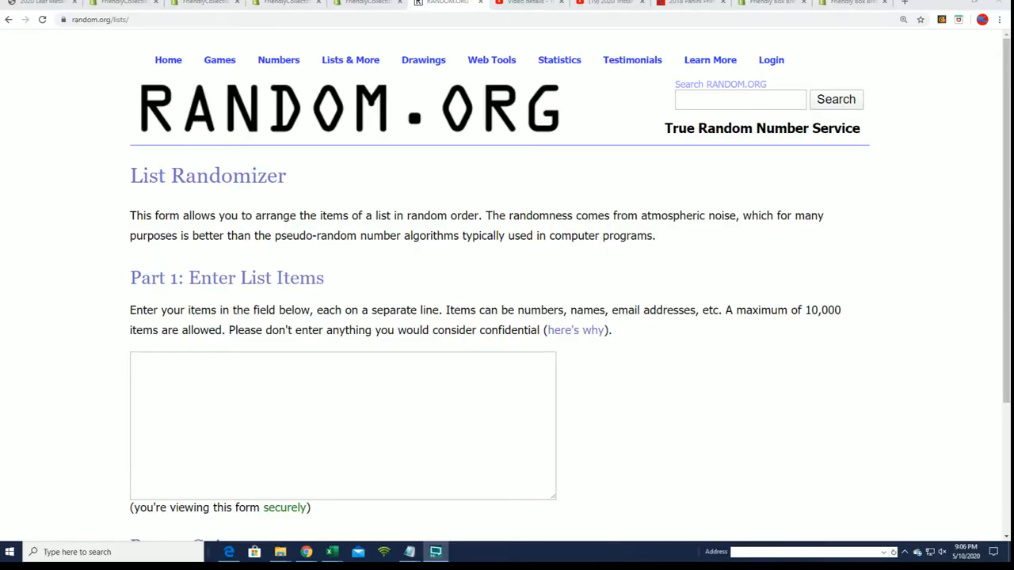
mouse_move(500, 204)
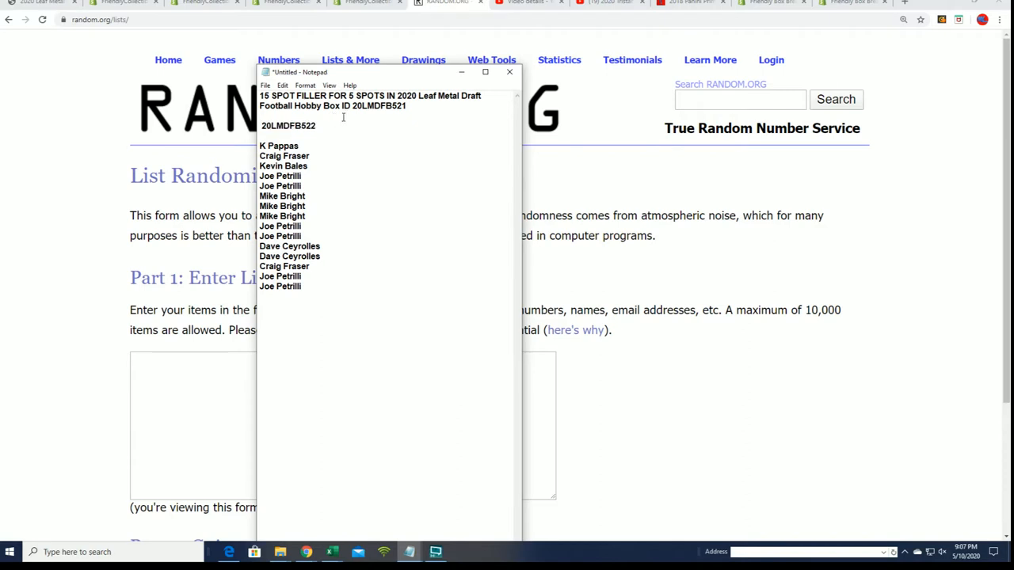
Add the 'may 10th' date note in Notepad and get a first random order of the 15 filler names.
type("may 10th")
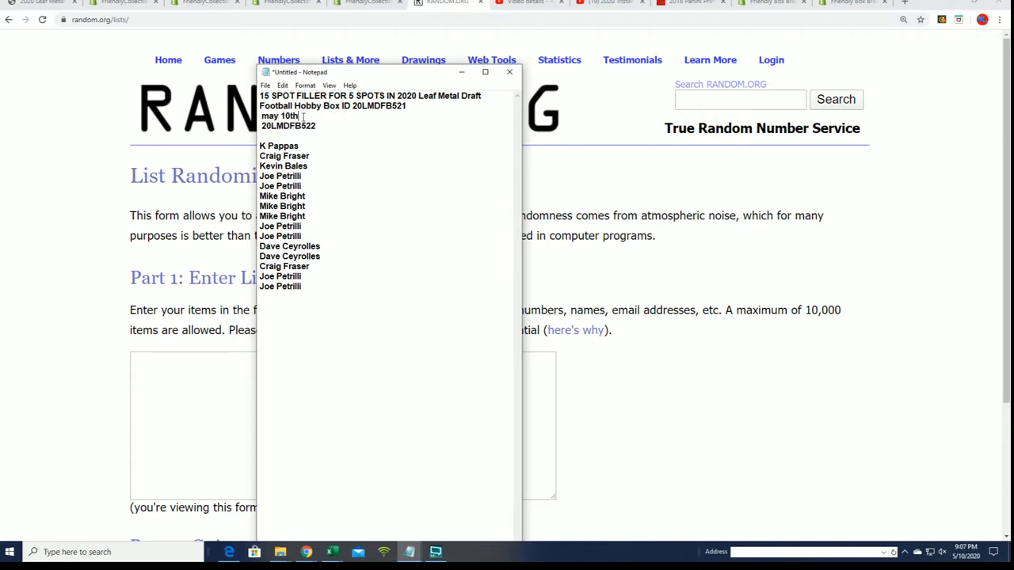
double_click(288, 126)
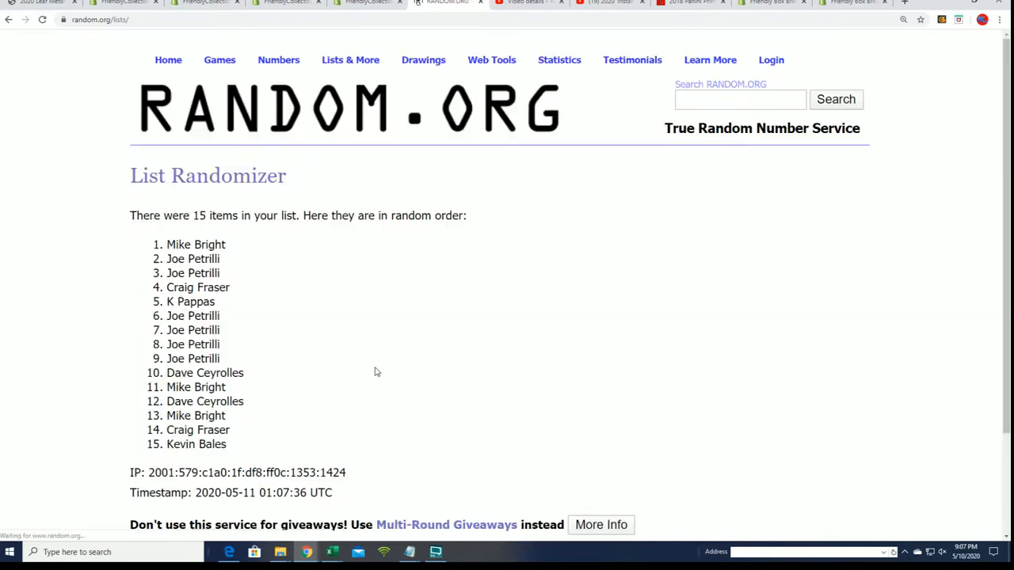
Reshuffle the 15 filler names with Again! through the second to seventh randomizations.
scroll("down", 3)
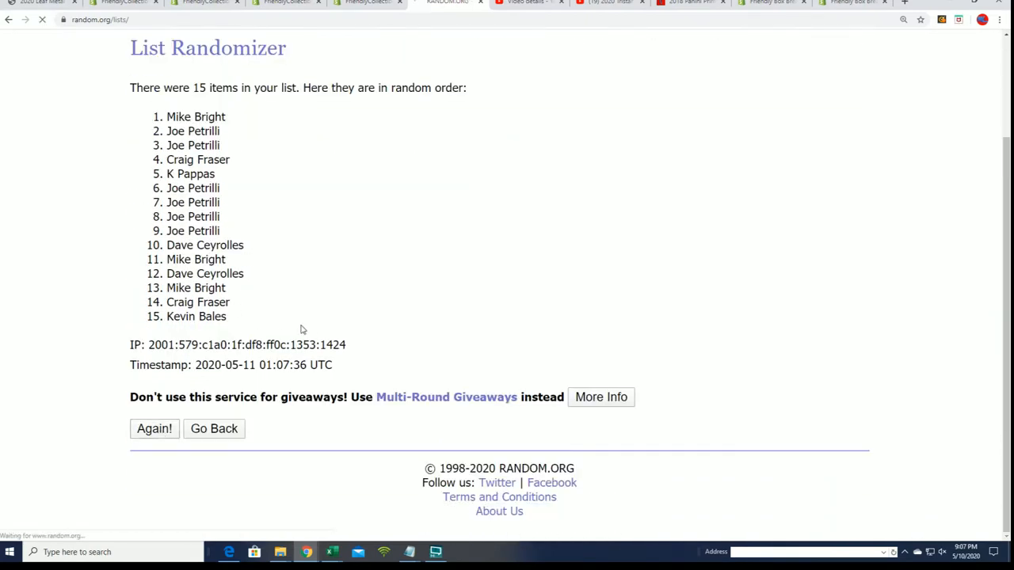
left_click(154, 429)
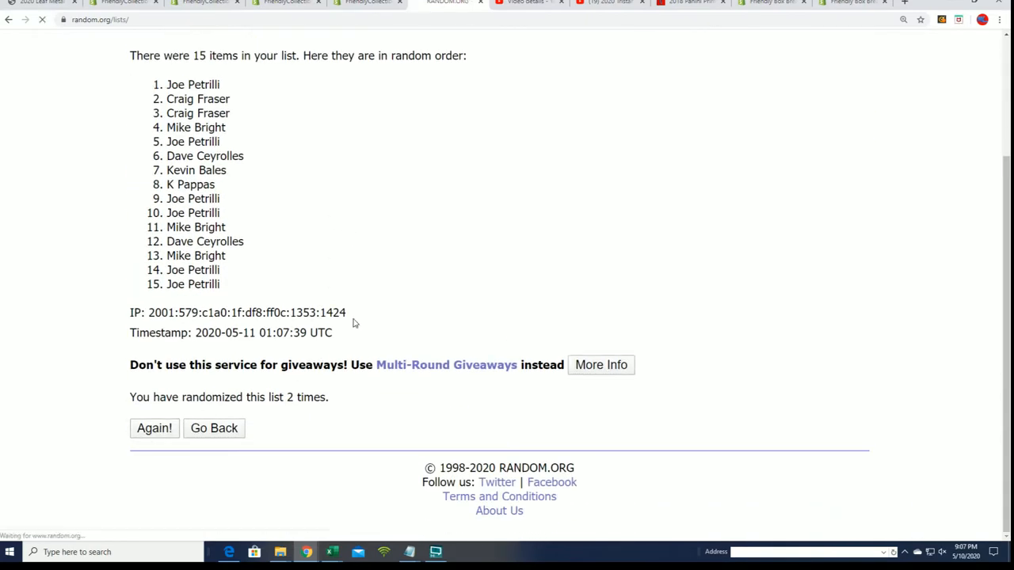
left_click(154, 428)
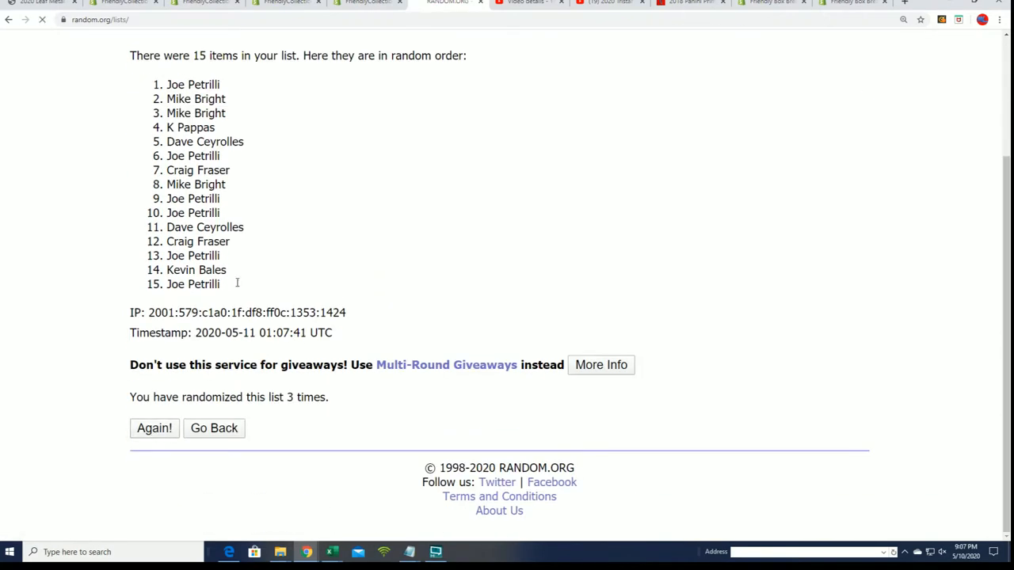
left_click(154, 428)
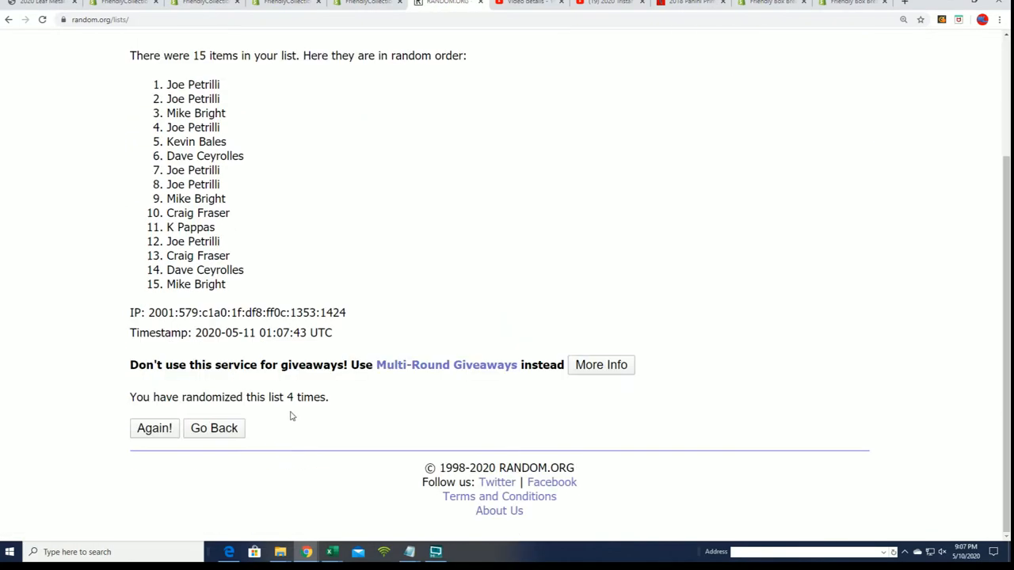
left_click(154, 428)
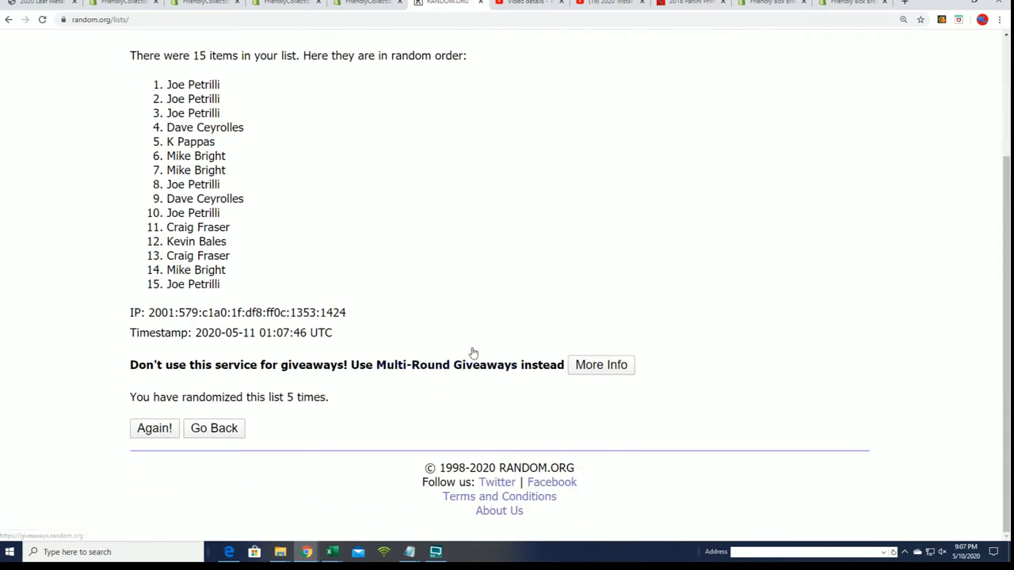
mouse_move(446, 365)
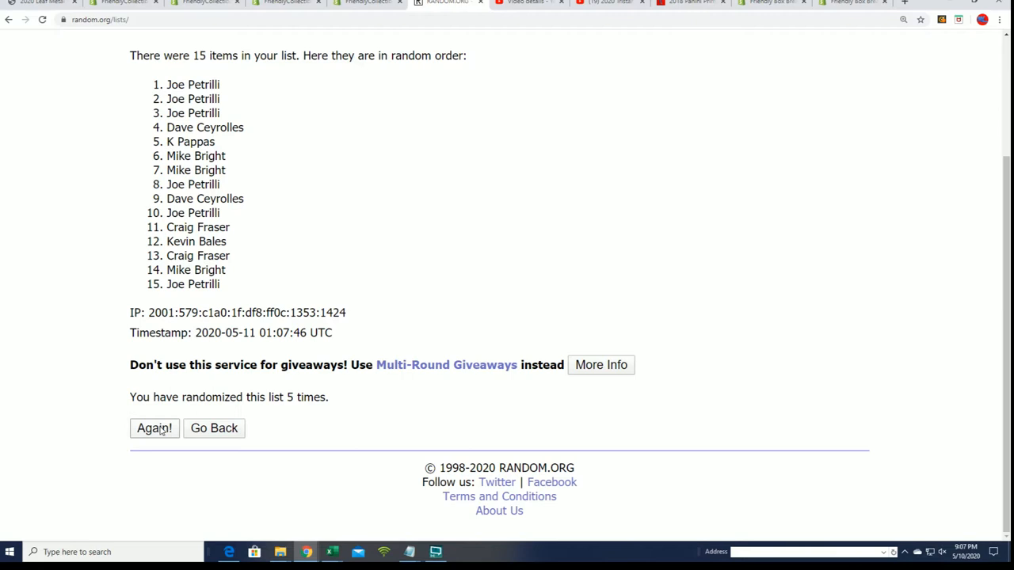
left_click(153, 428)
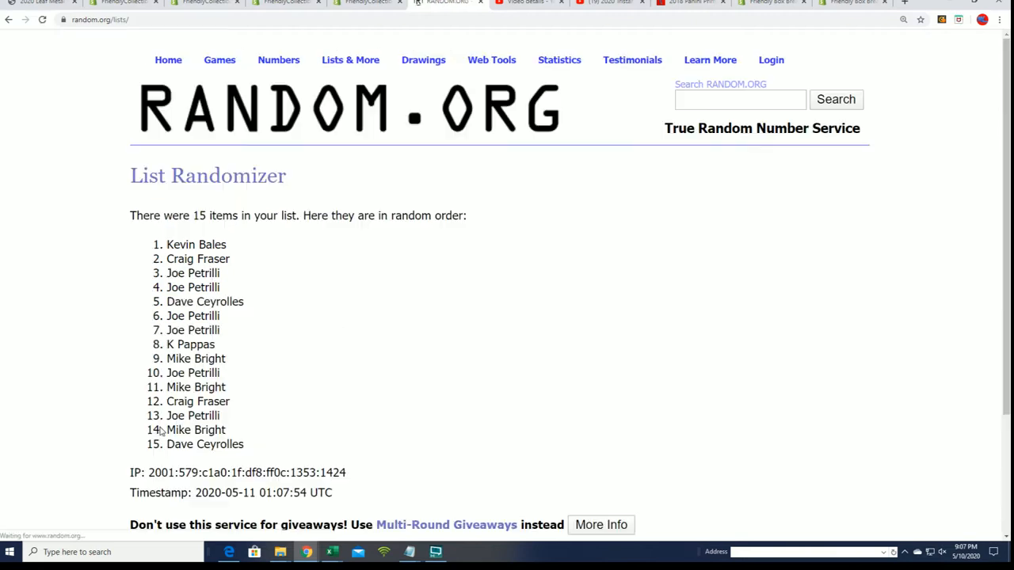
scroll("down", 3)
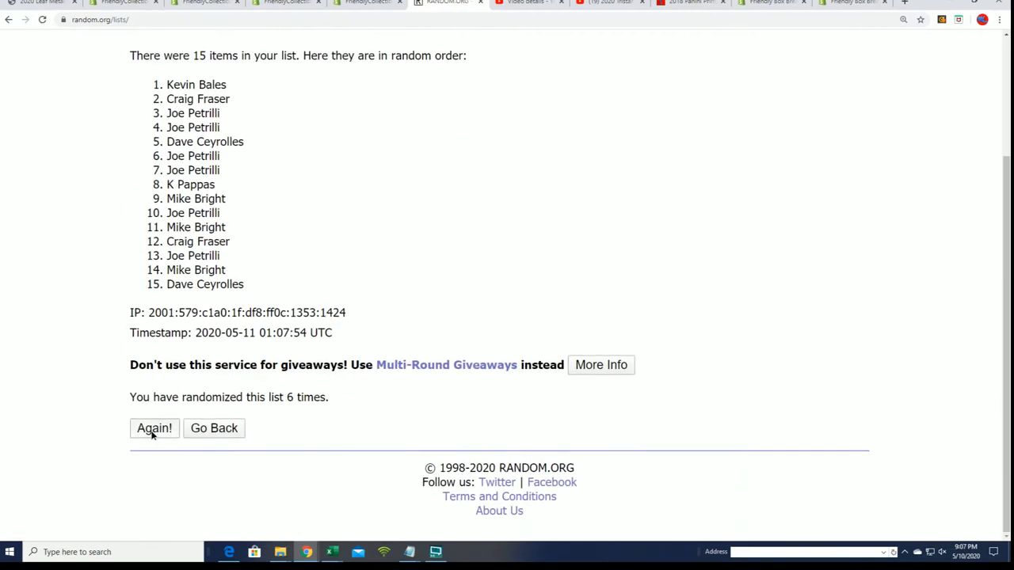
left_click(154, 428)
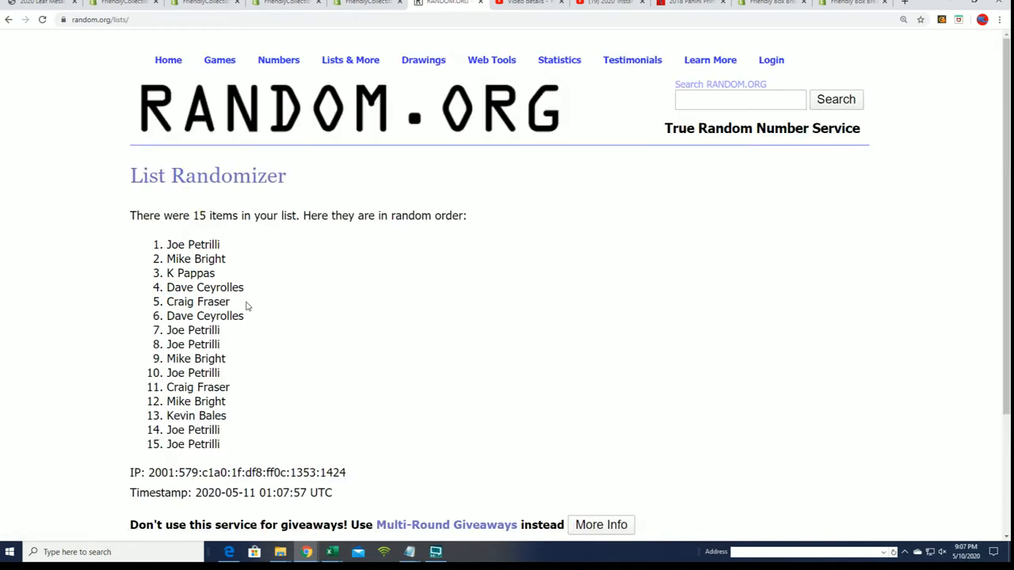
right_click(198, 302)
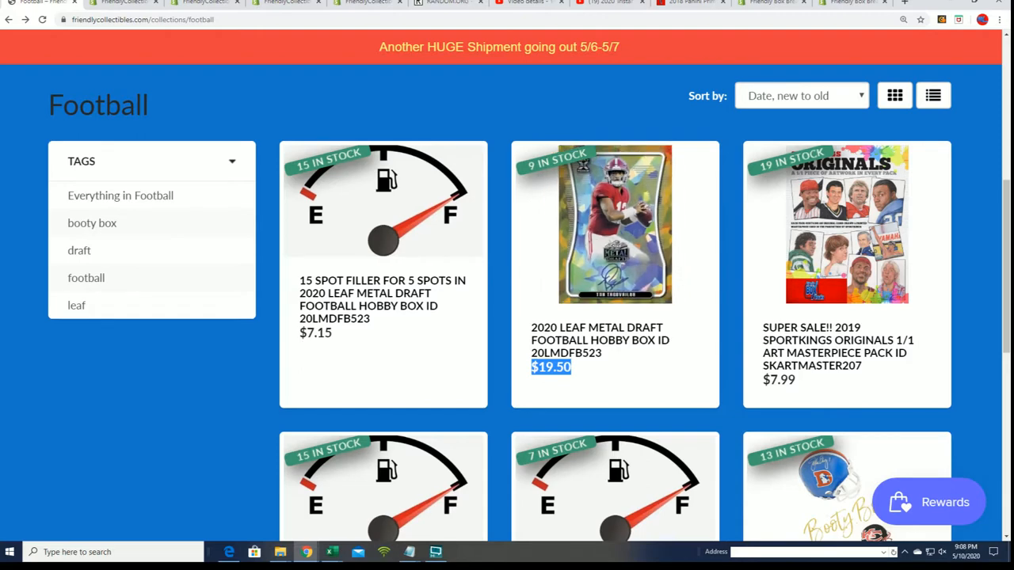
mouse_move(721, 321)
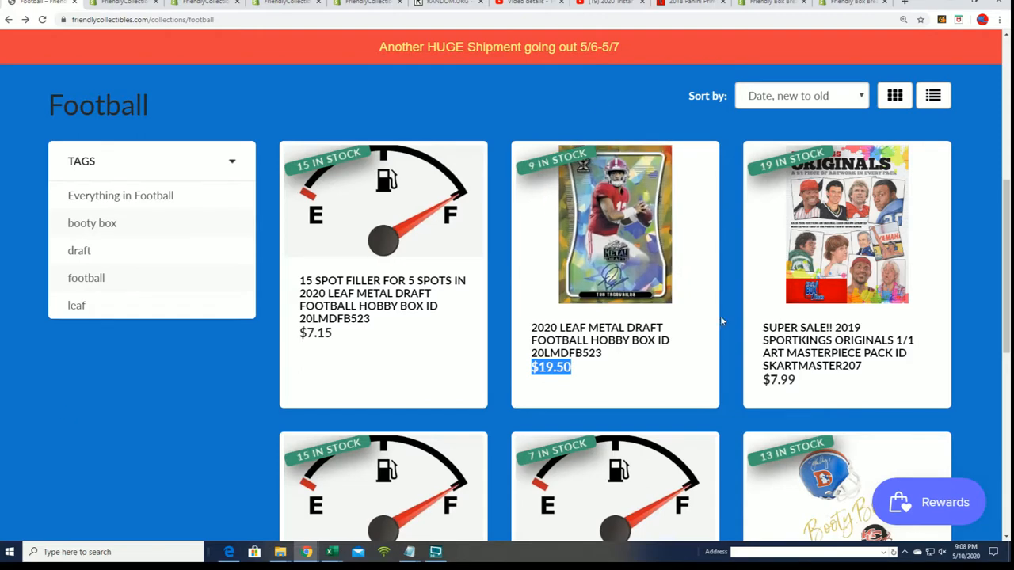
Open a fresh List Randomizer form and highlight the box's '6 CHECKLIST PLAYERS' detail.
left_click(448, 2)
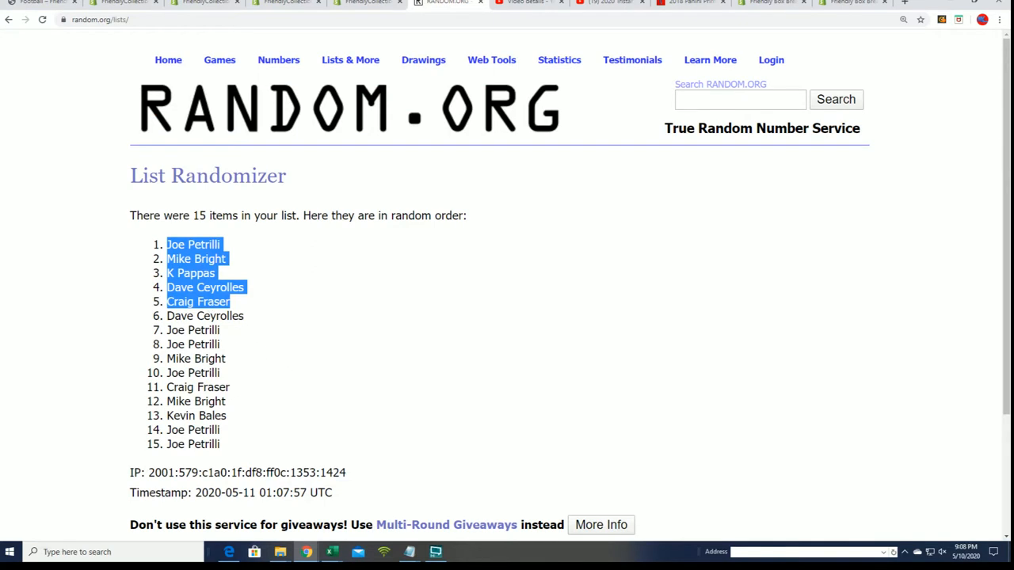
left_click(350, 59)
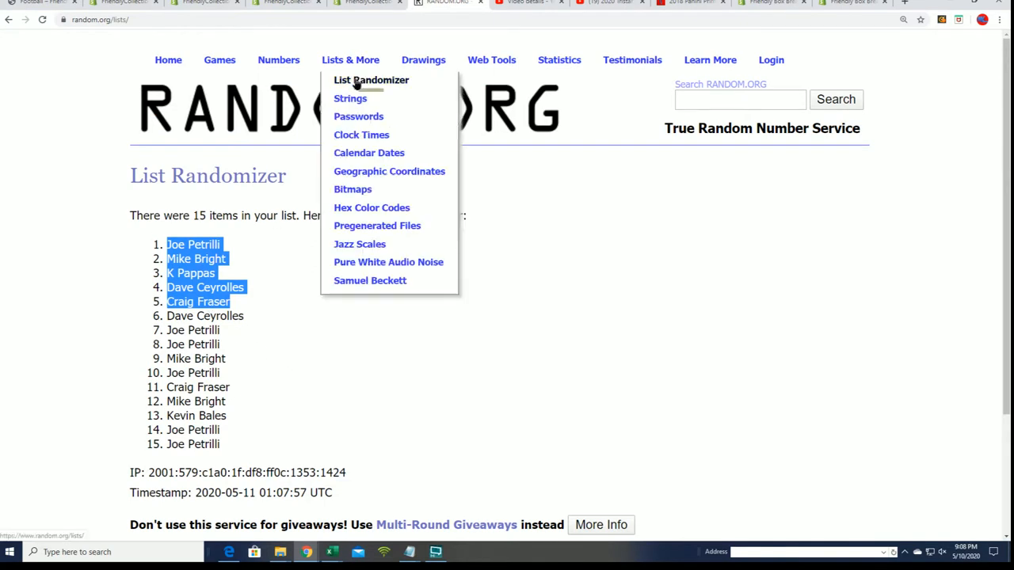
left_click(371, 79)
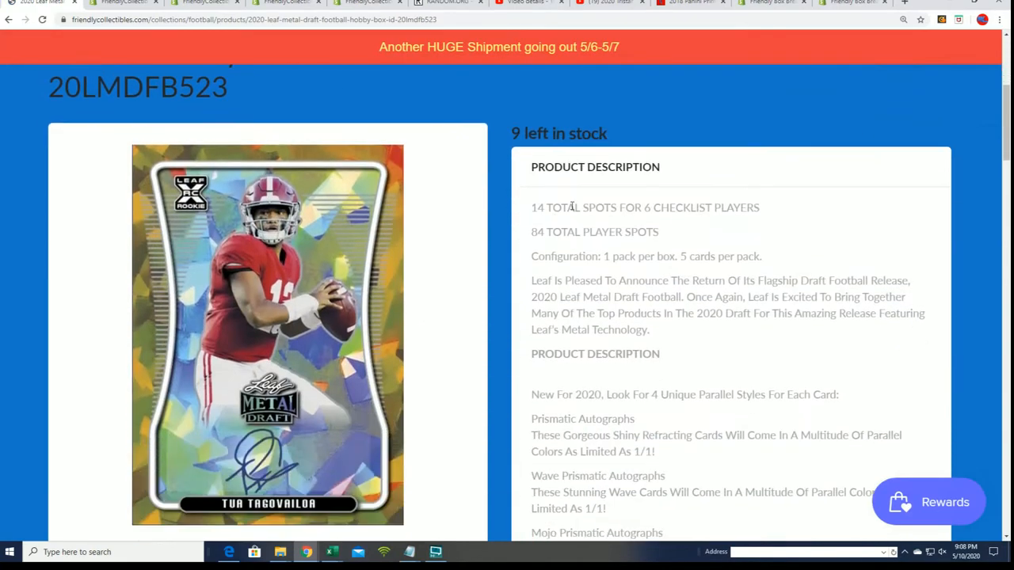
left_click_drag(642, 207, 758, 208)
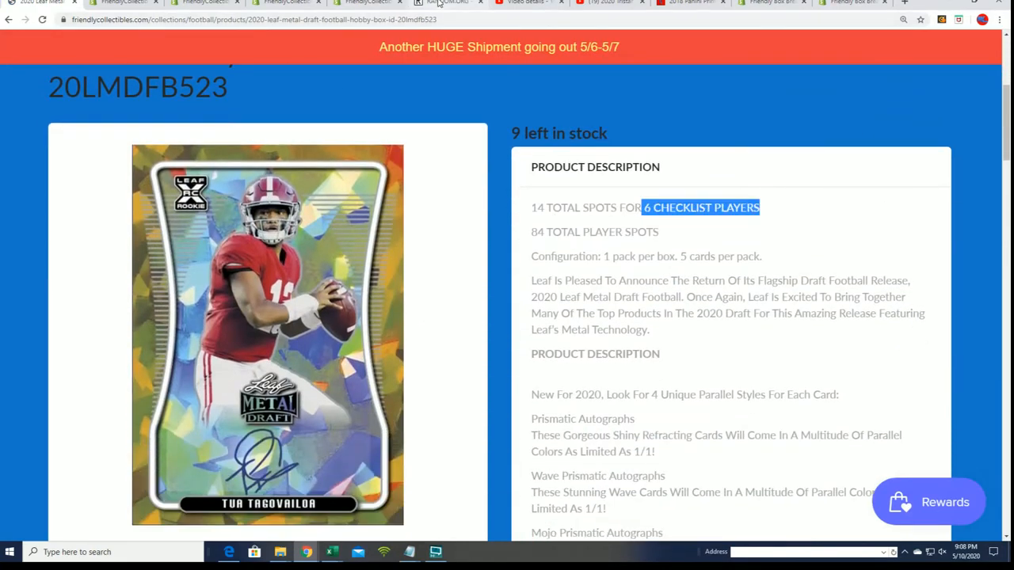
left_click(448, 2)
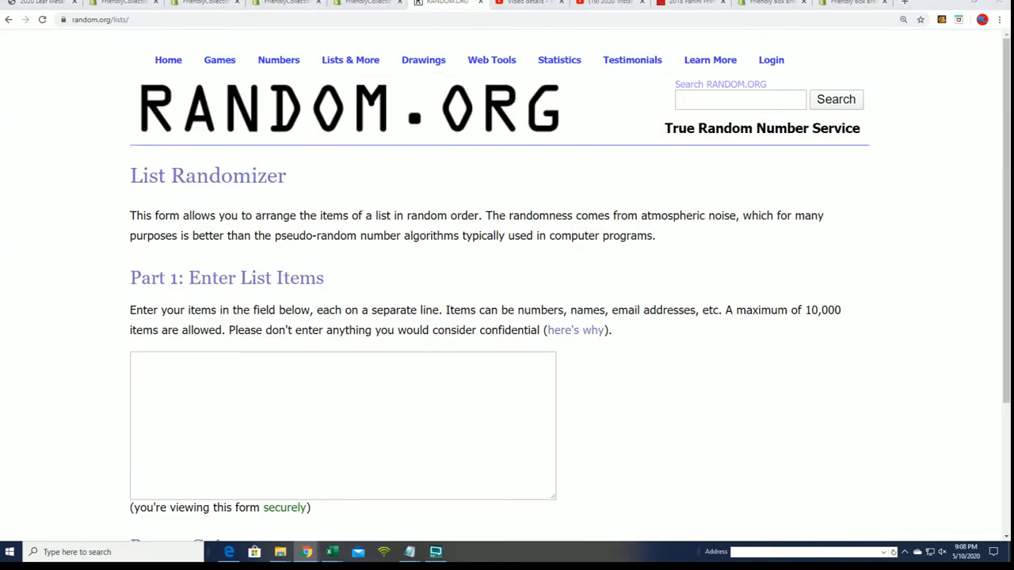
Copy the 14 checklist names in Notepad to build the 84-spot list.
left_click(409, 553)
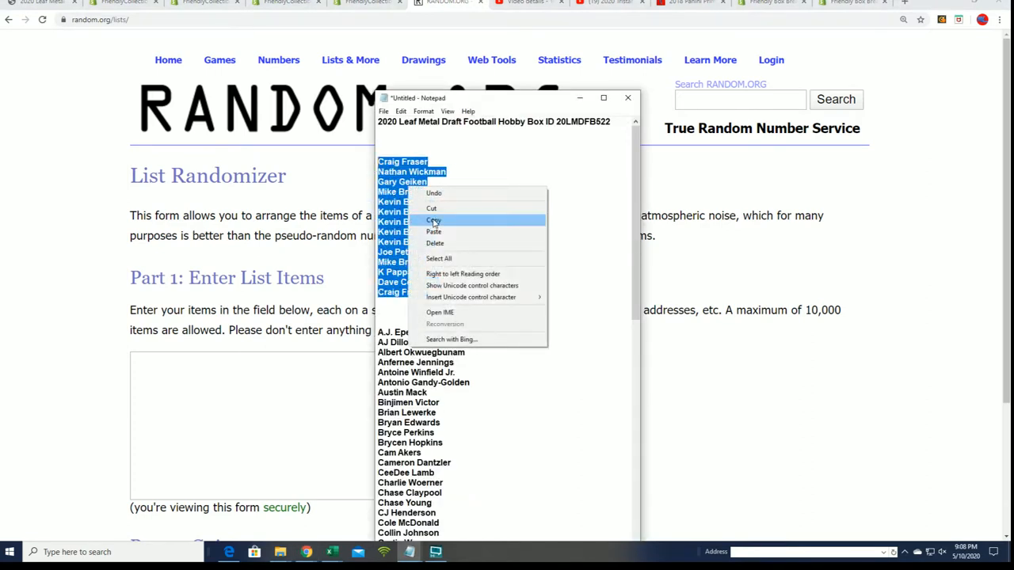
left_click(433, 220)
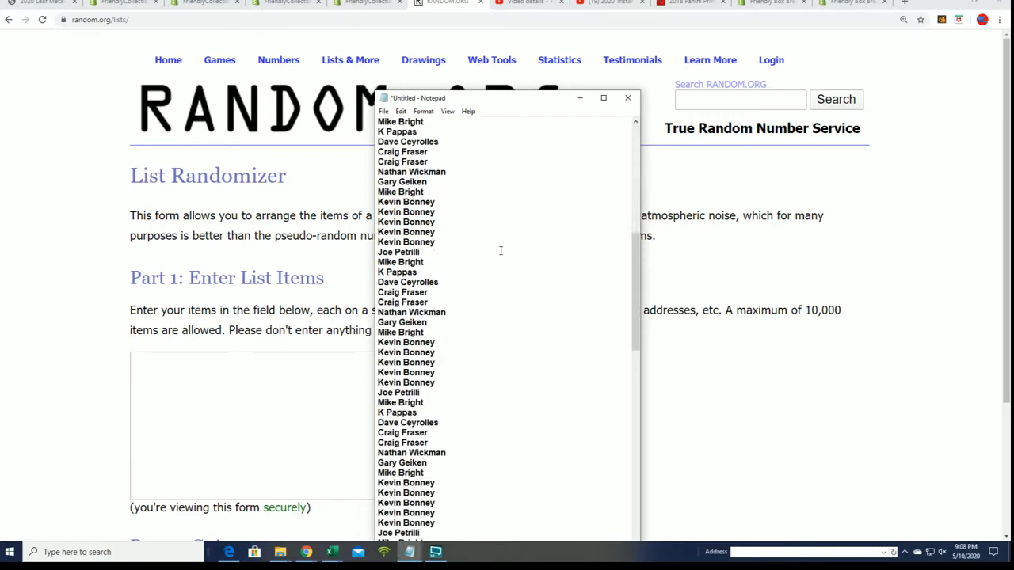
scroll("down", 3)
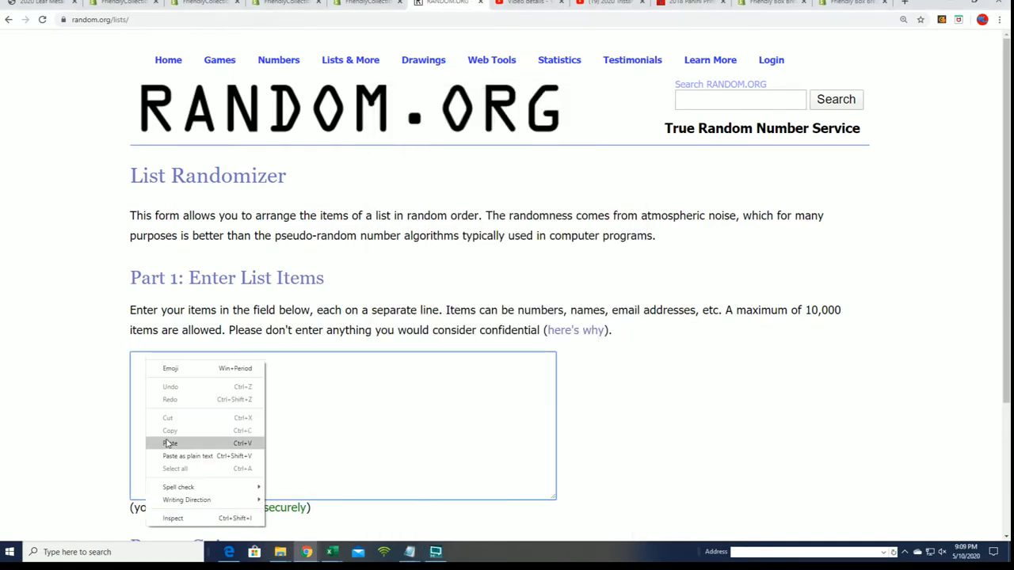
Paste the 84 player spots, randomize them, and reshuffle through the seventh randomization.
left_click(170, 443)
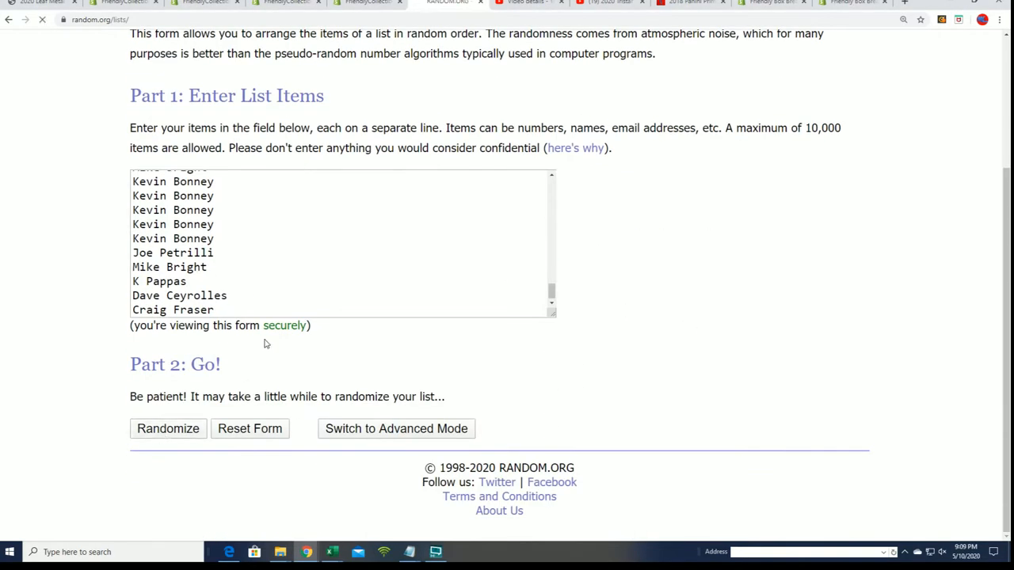
left_click(168, 429)
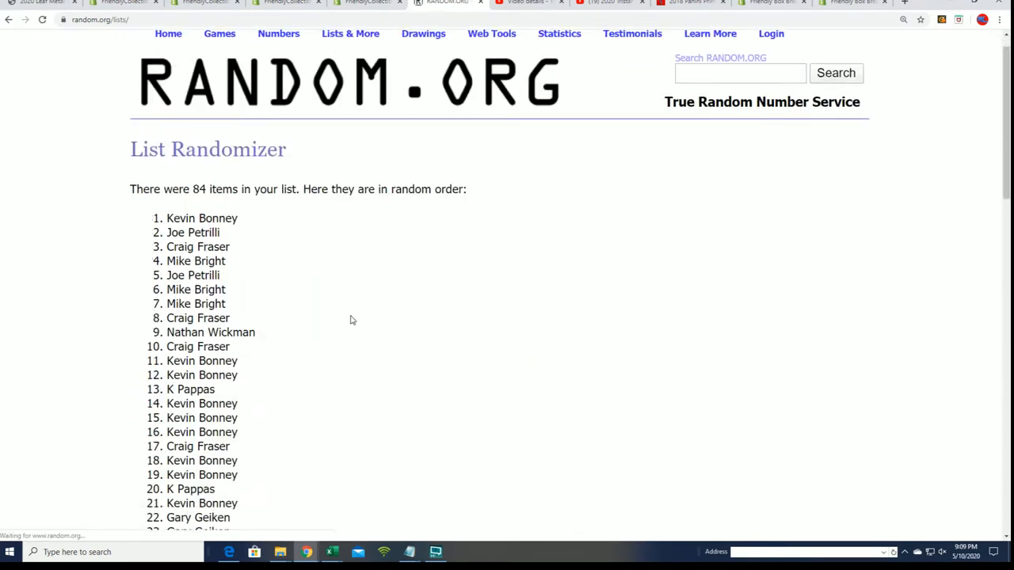
scroll("down", 3)
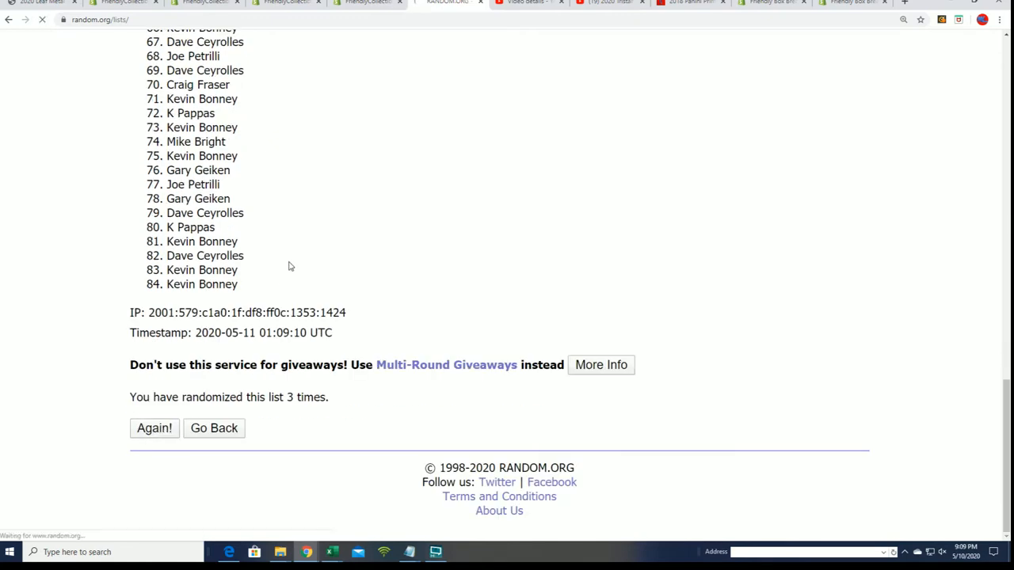
left_click(154, 428)
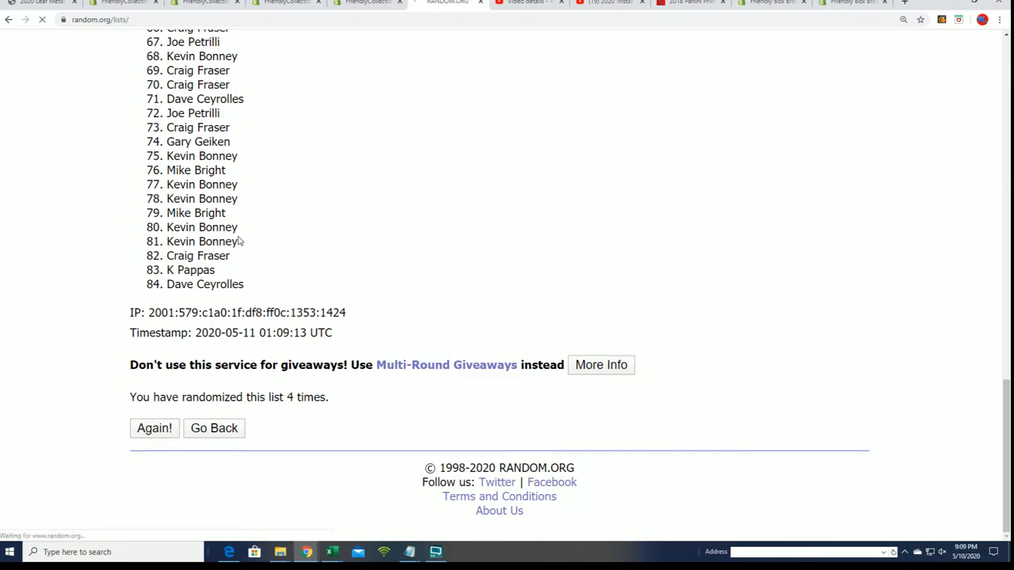
left_click(154, 428)
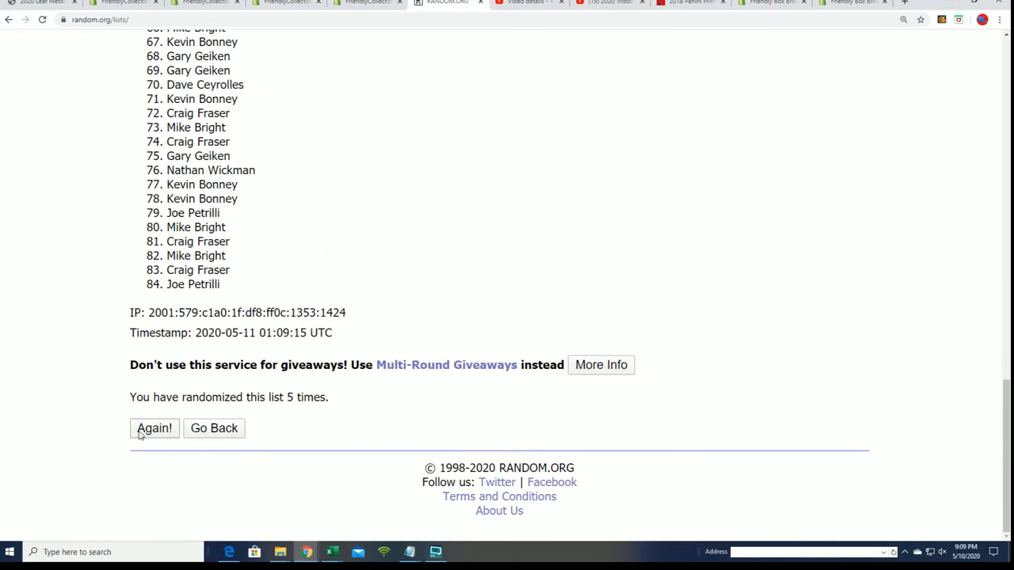
left_click(154, 428)
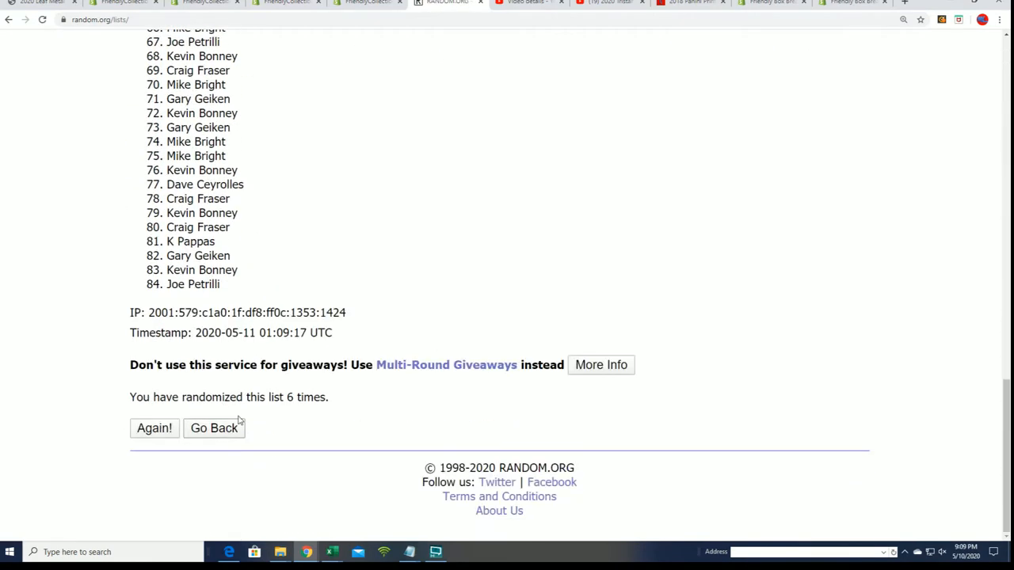
left_click(155, 428)
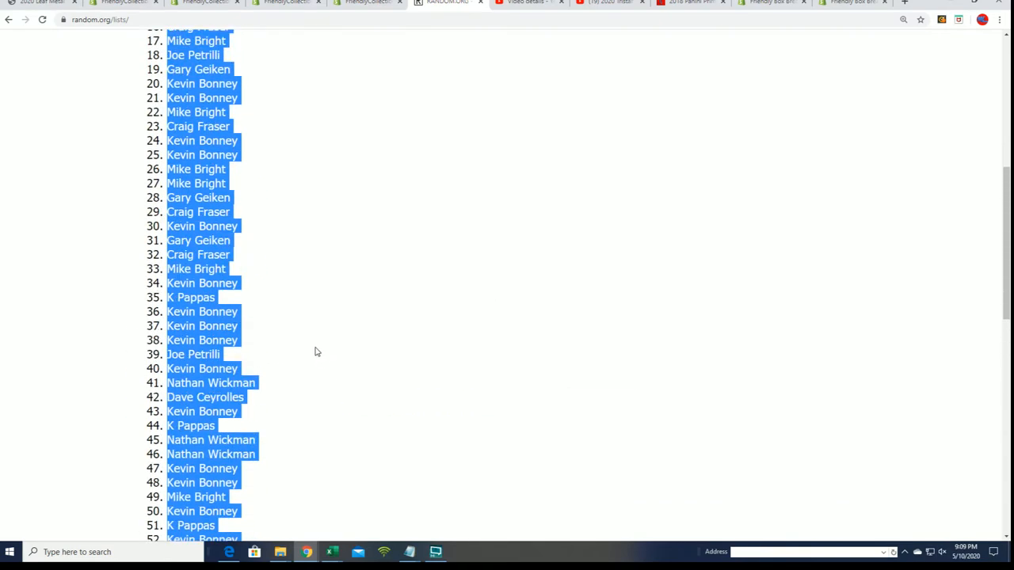
Paste the shuffled 84-spot order as plain text.
scroll("up", 3)
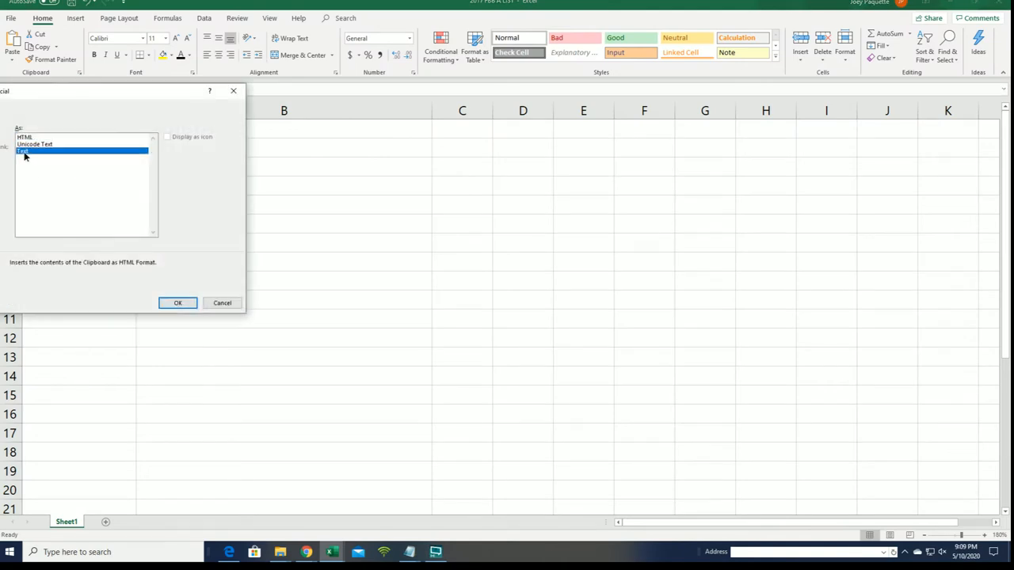
left_click(177, 302)
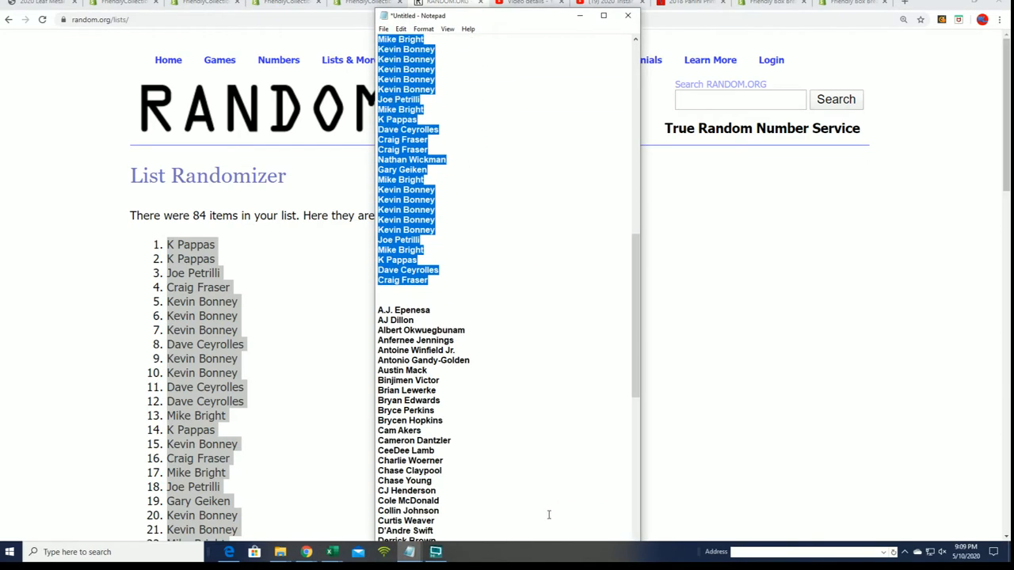
Scroll Notepad down to the player name list below the owners.
scroll("down", 3)
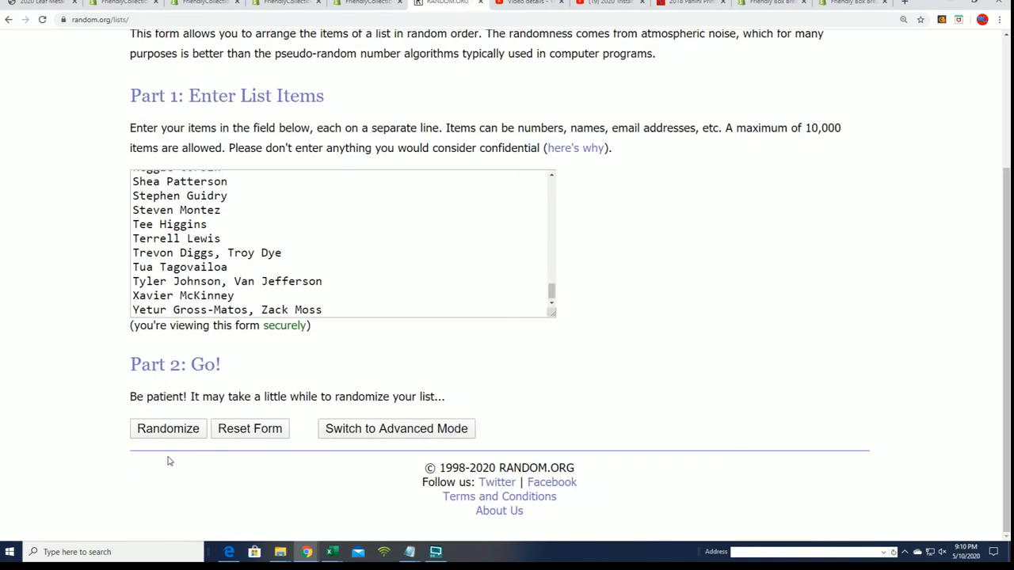
Randomize the 84 player names and reshuffle until Curtis Weaver heads the list.
left_click(168, 428)
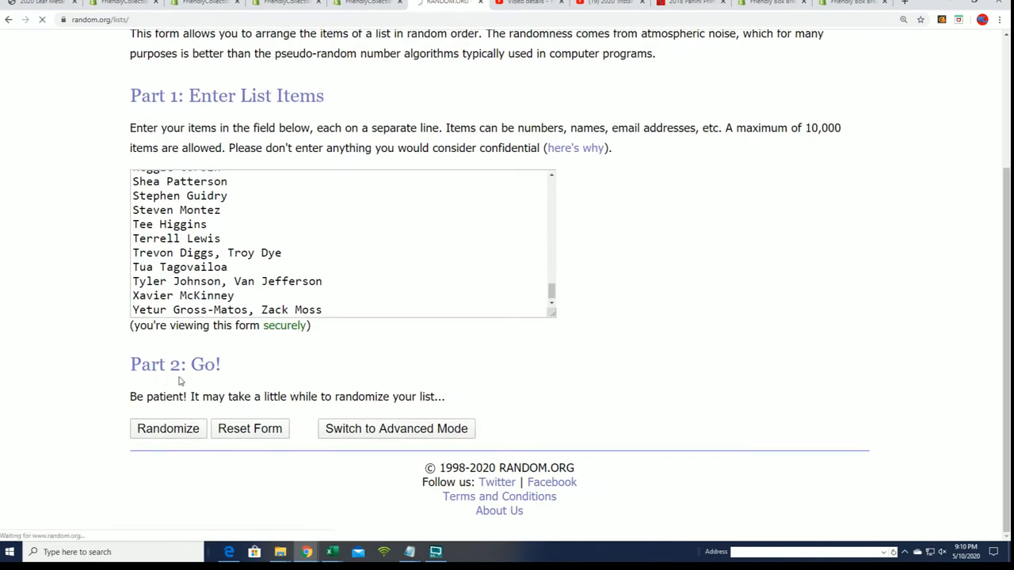
left_click(168, 429)
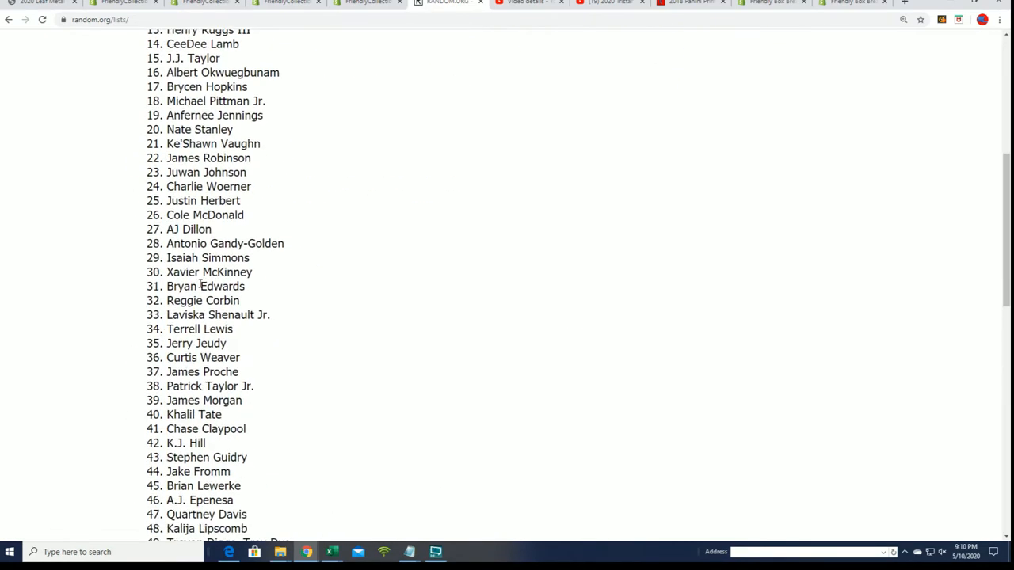
left_click(154, 428)
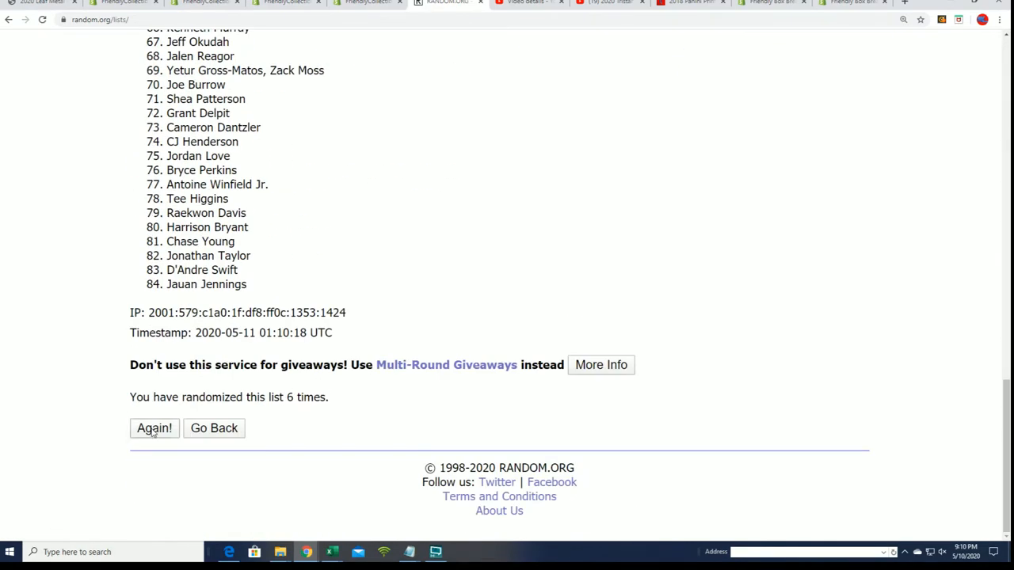
left_click(154, 428)
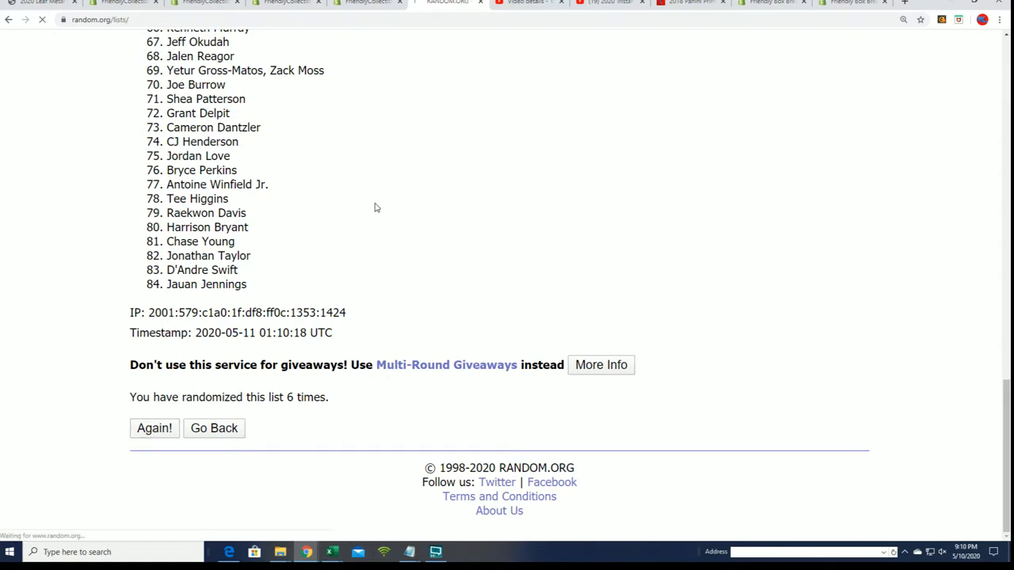
left_click(154, 428)
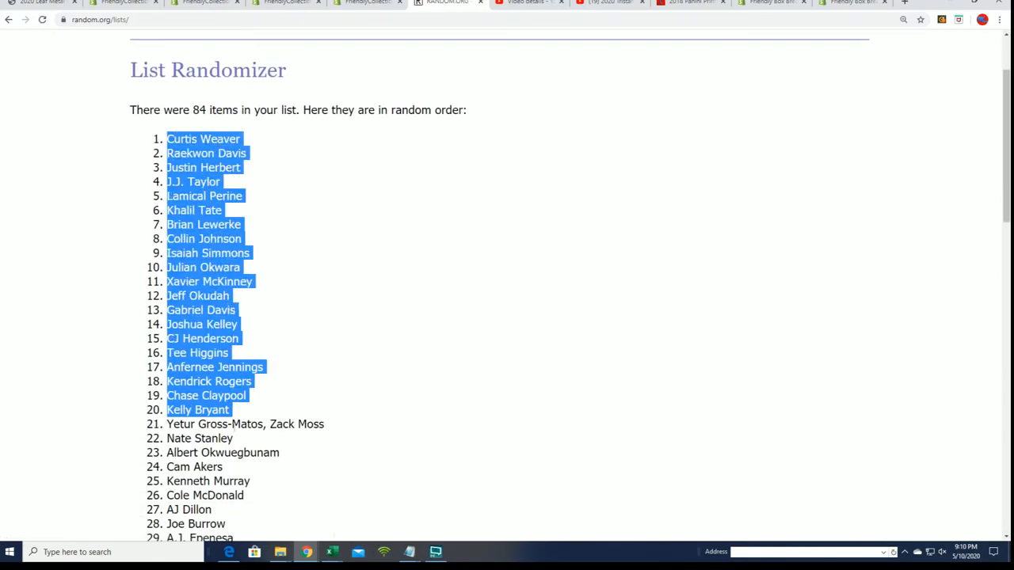
Copy the shuffled names and paste them as plain text into Excel from B2.
scroll("down", 3)
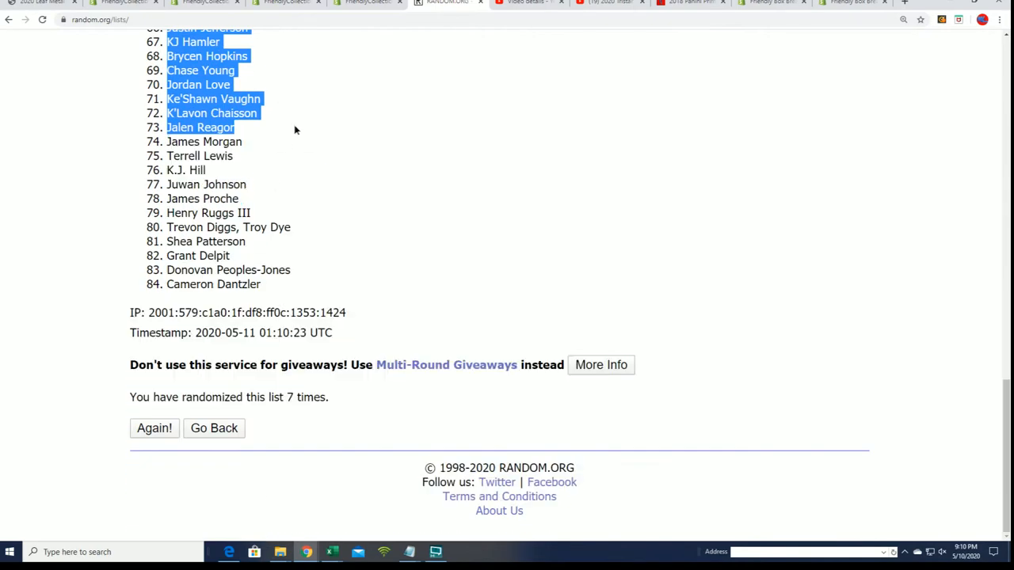
right_click(255, 279)
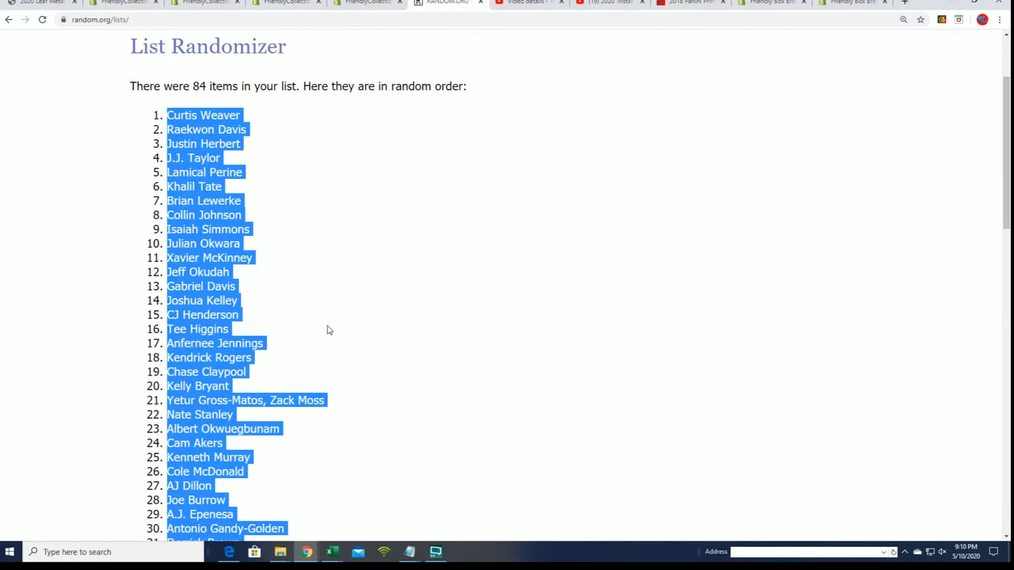
scroll("down", 3)
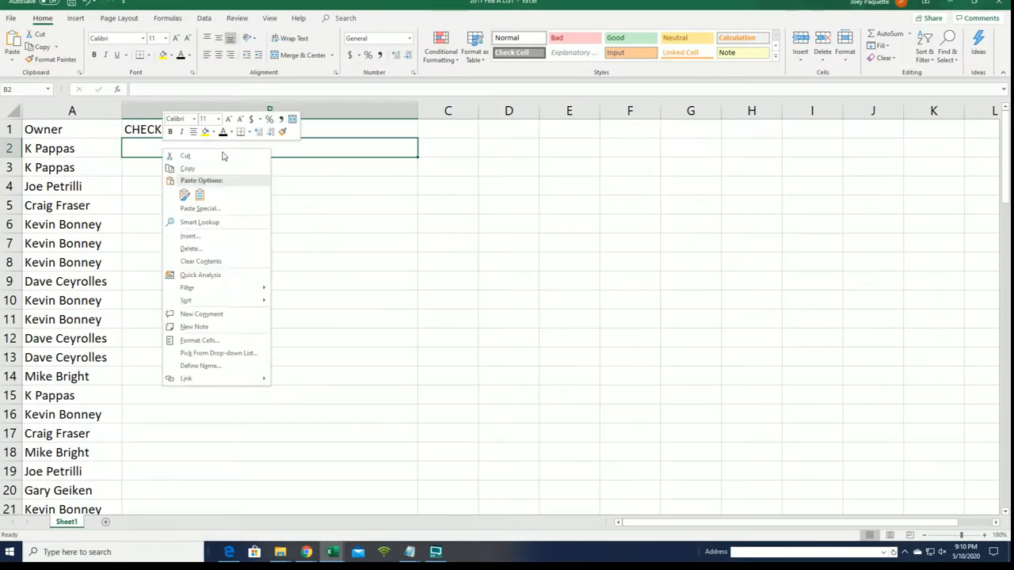
left_click(200, 208)
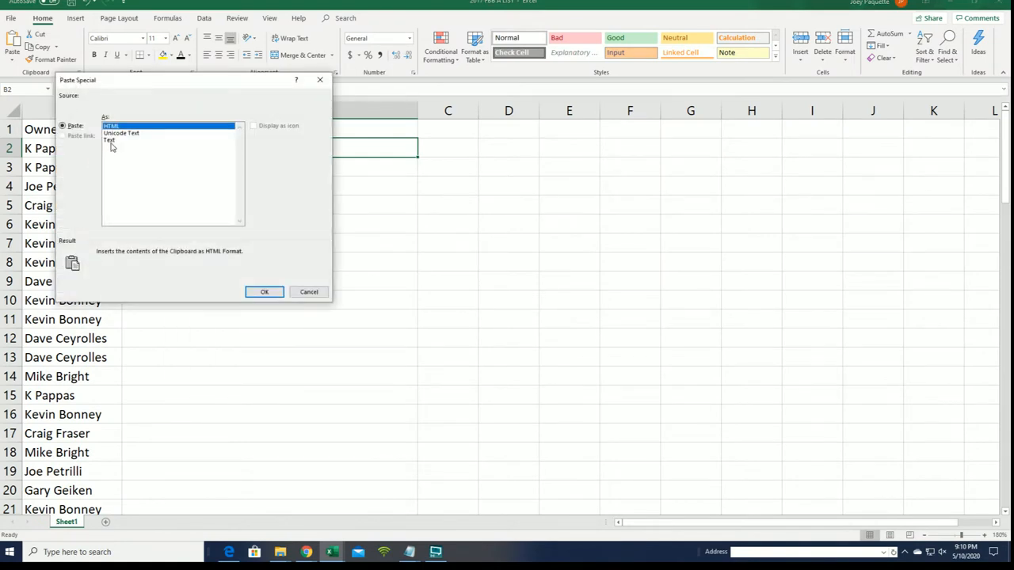
left_click(264, 292)
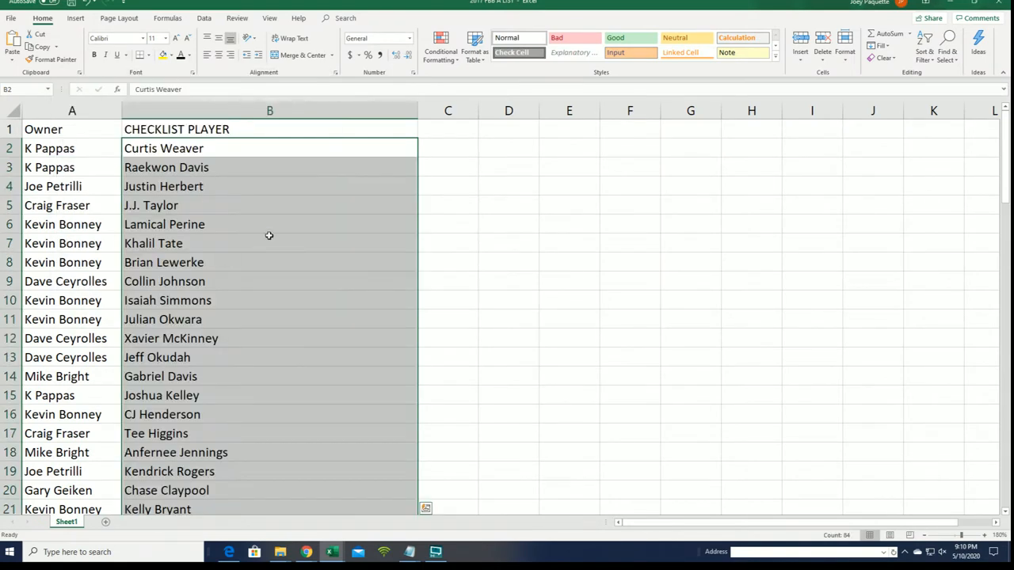
mouse_move(244, 347)
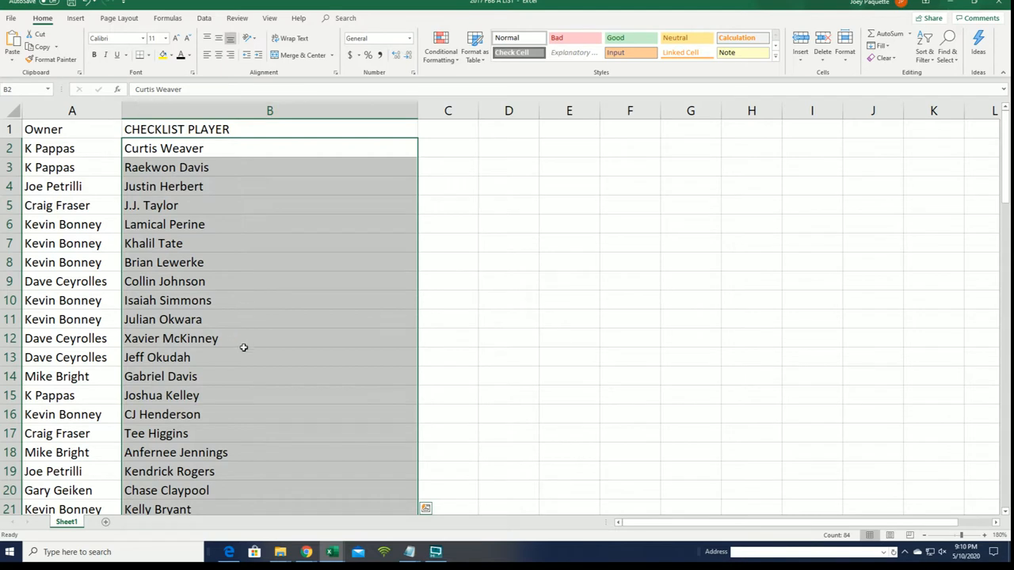
mouse_move(274, 494)
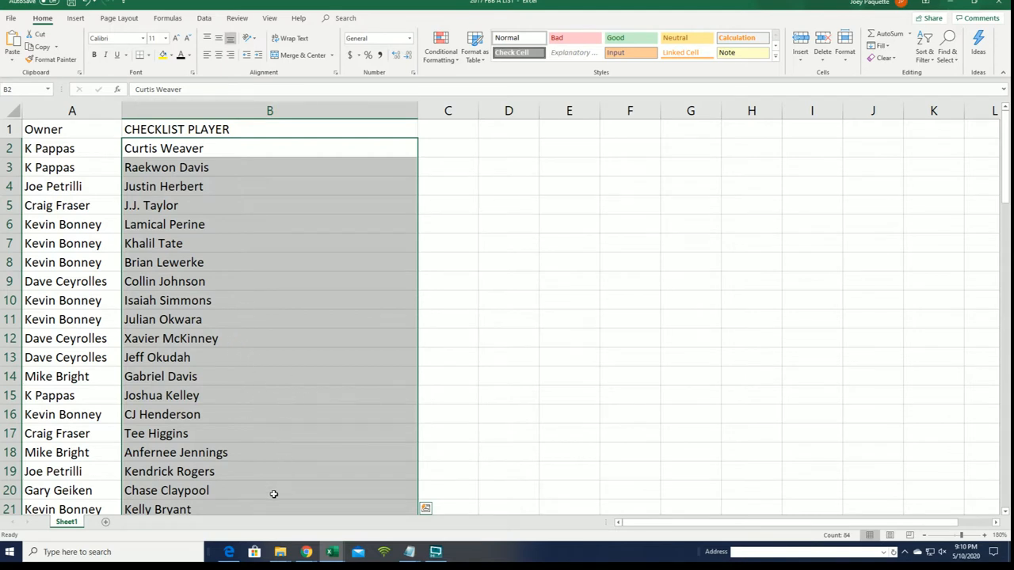
mouse_move(225, 167)
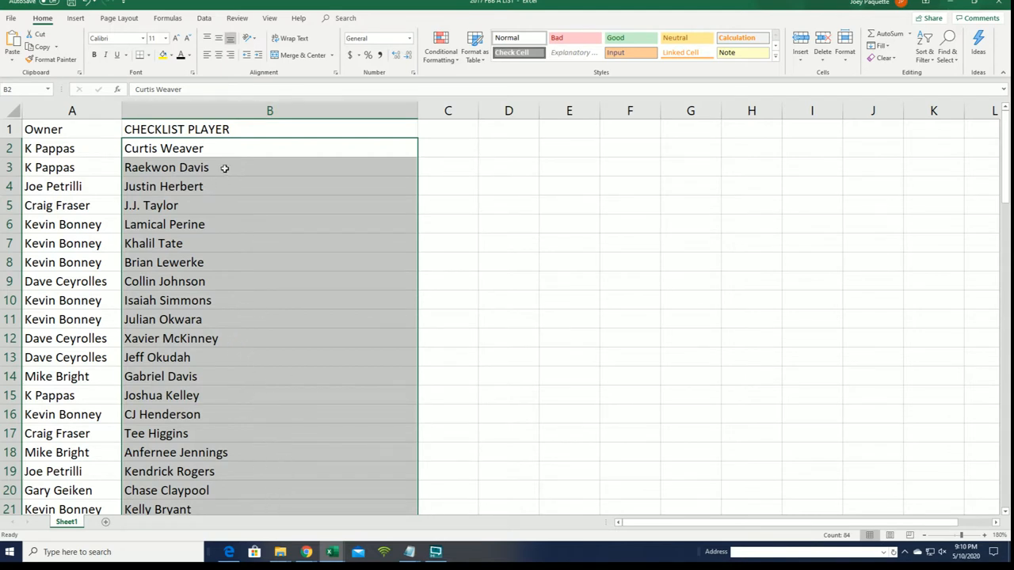
scroll("down", 3)
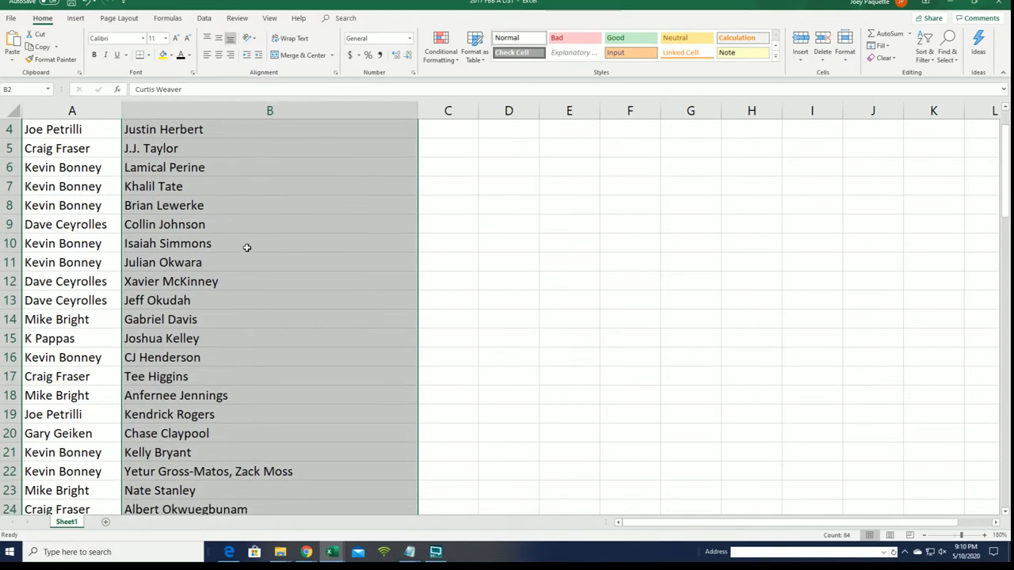
scroll("down", 3)
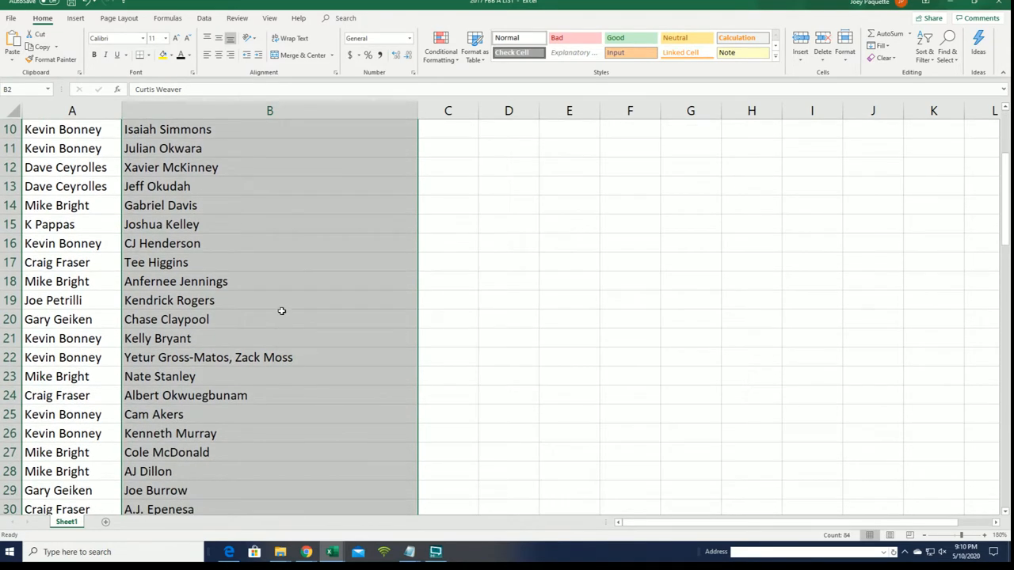
scroll("down", 3)
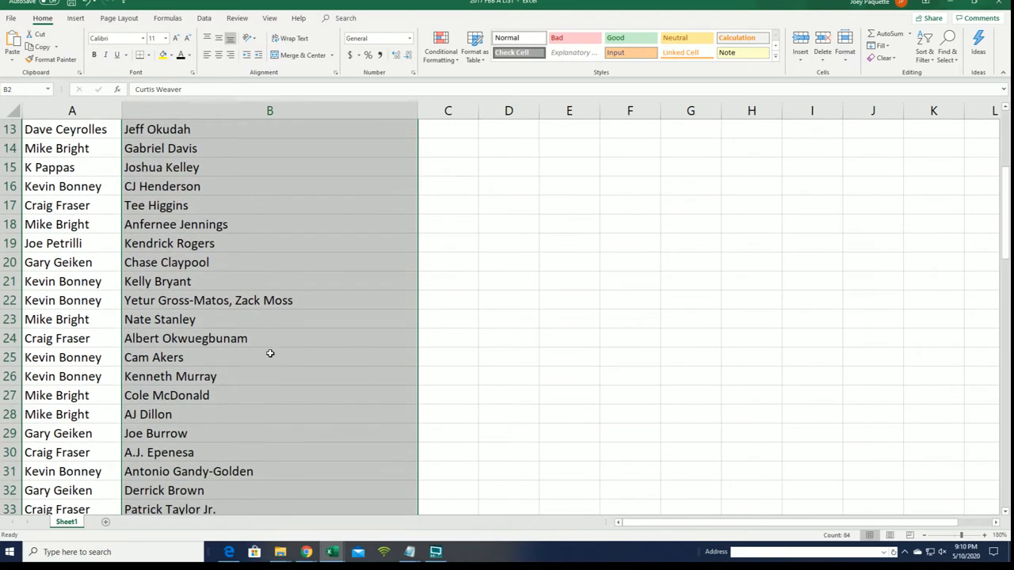
scroll("down", 3)
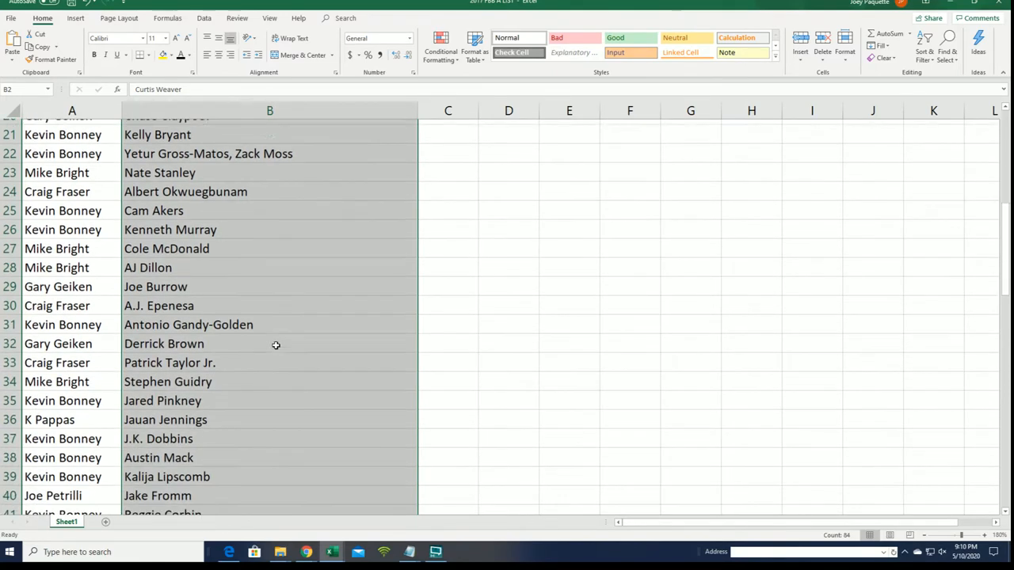
scroll("down", 3)
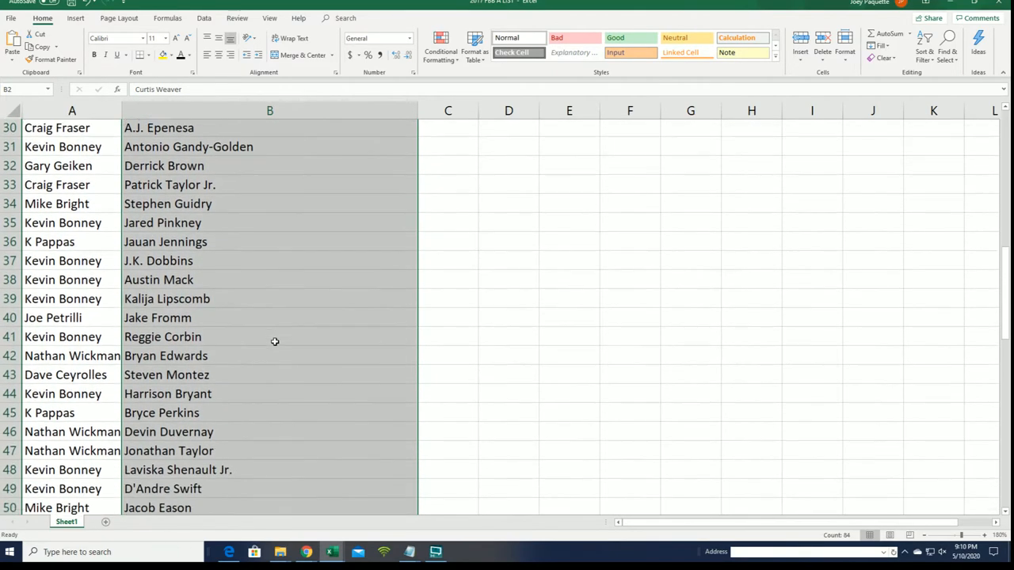
scroll("down", 3)
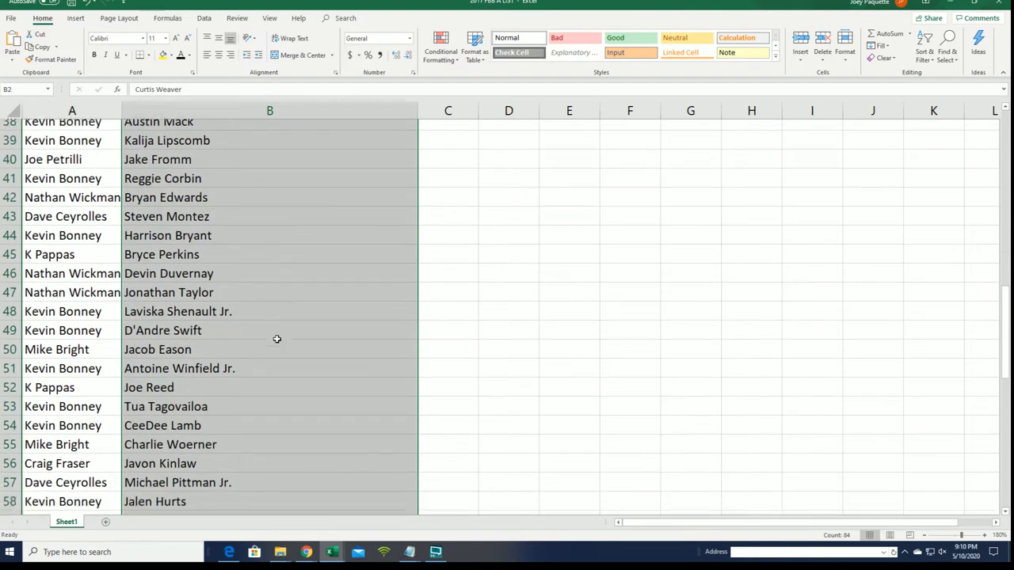
scroll("down", 3)
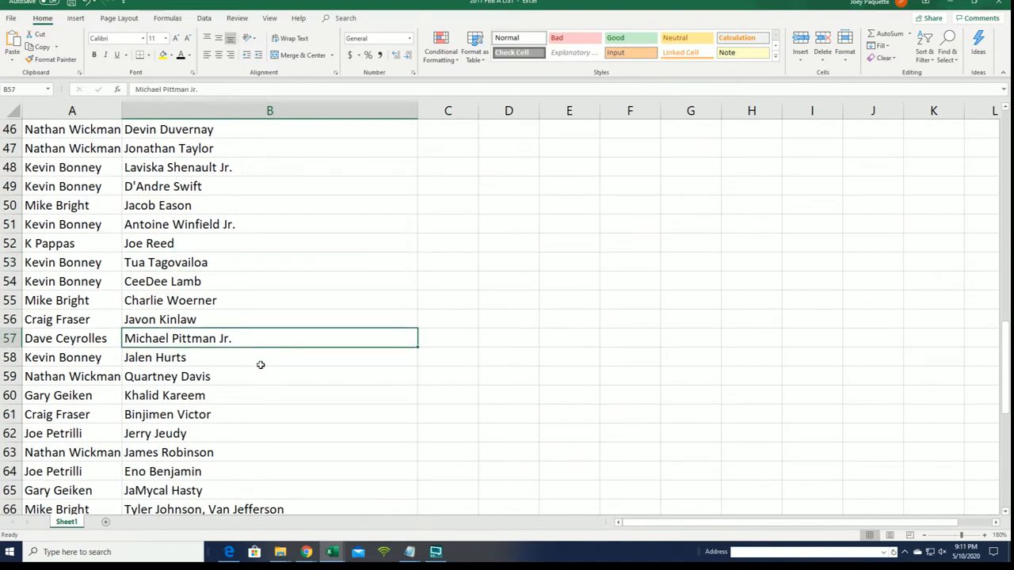
scroll("down", 3)
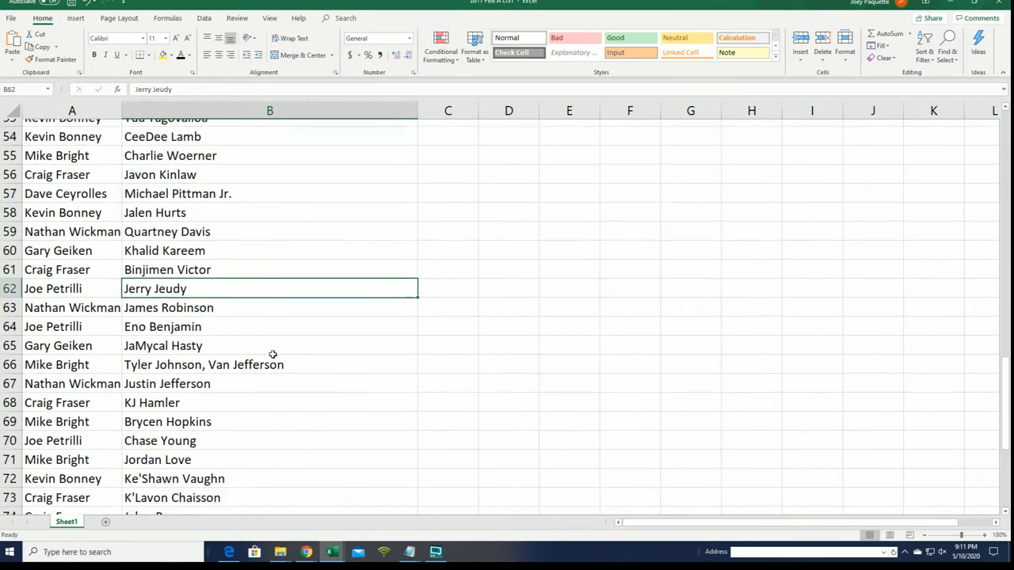
scroll("down", 3)
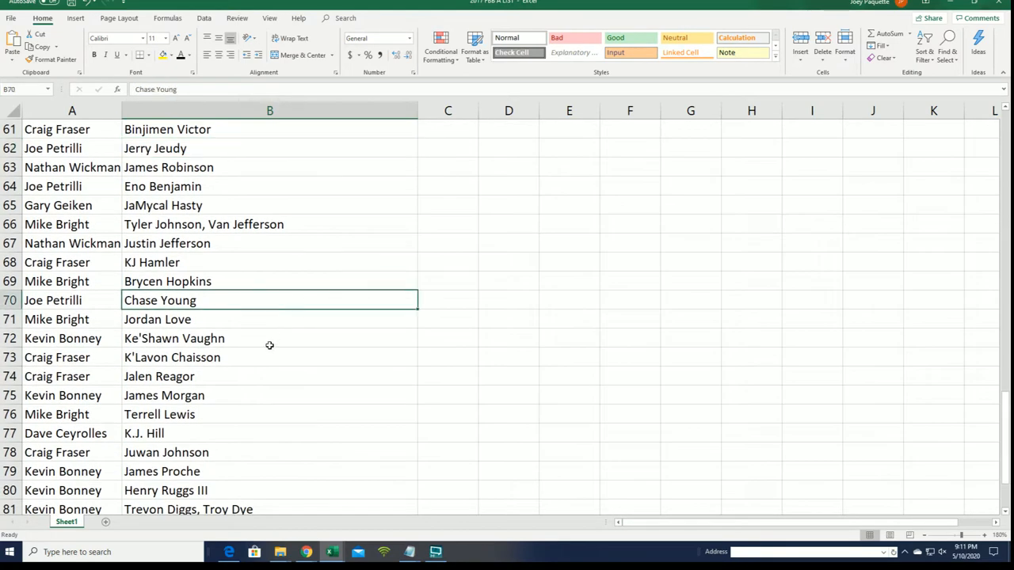
scroll("down", 3)
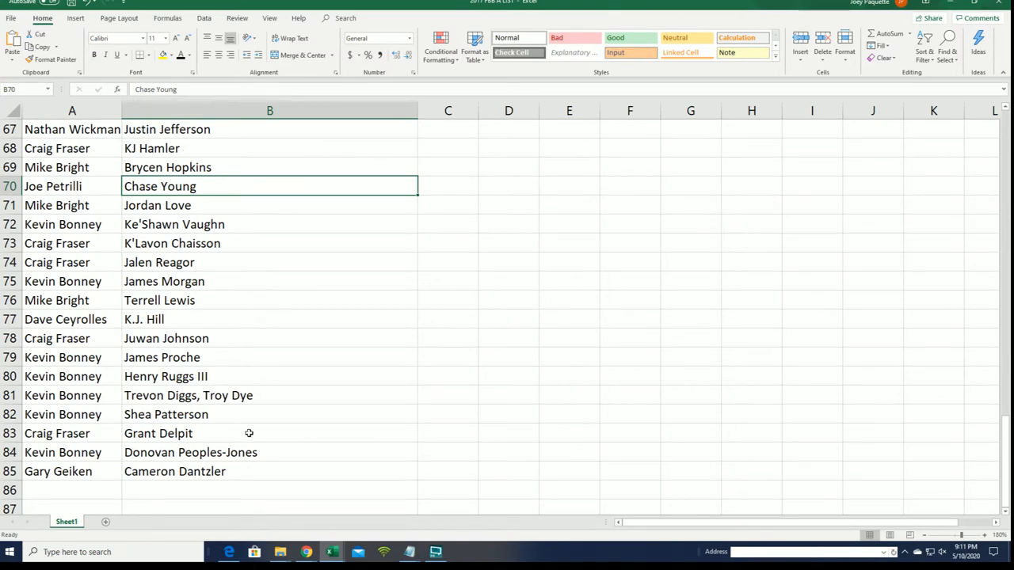
mouse_move(245, 425)
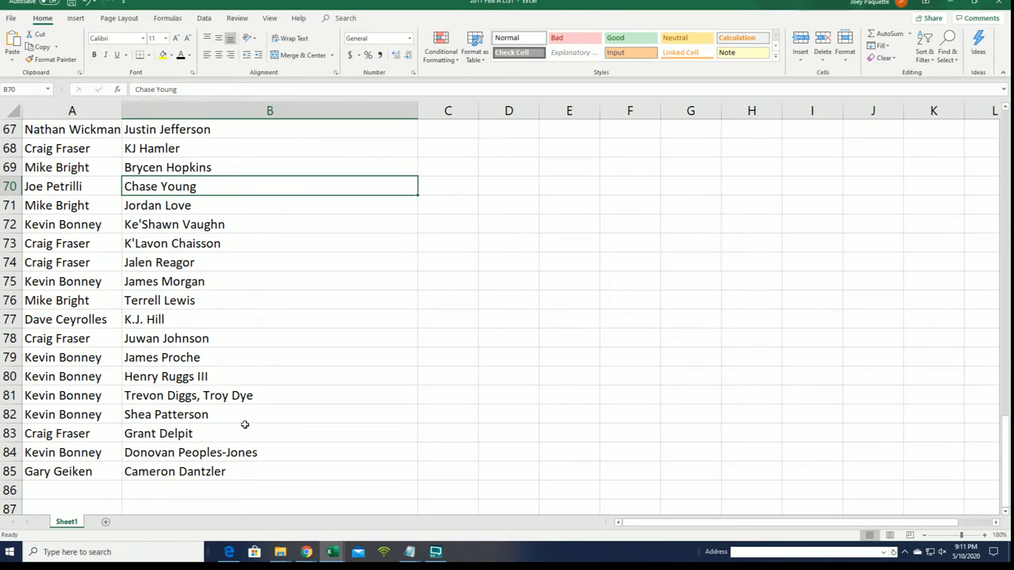
scroll("up", 3)
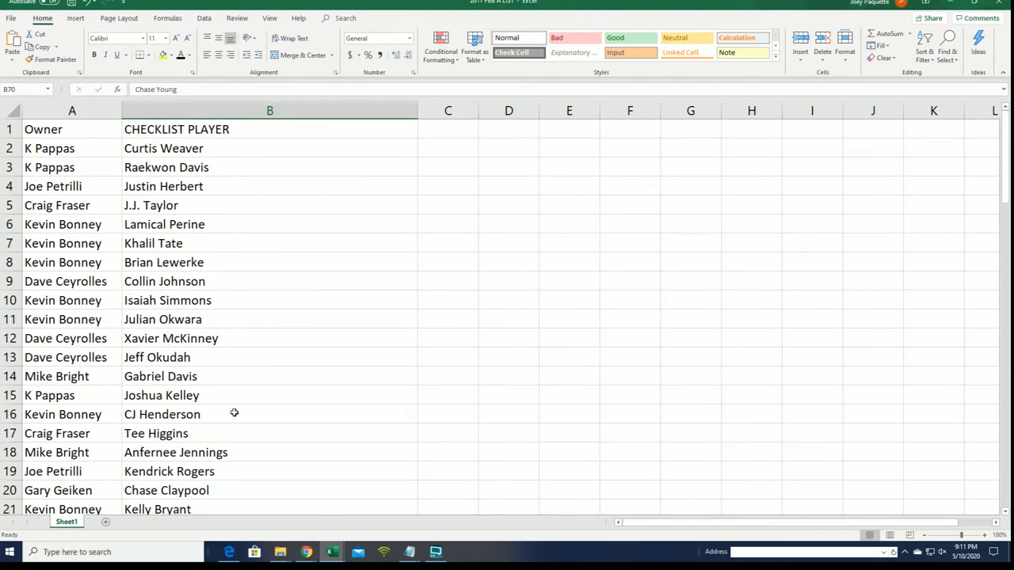
mouse_move(188, 231)
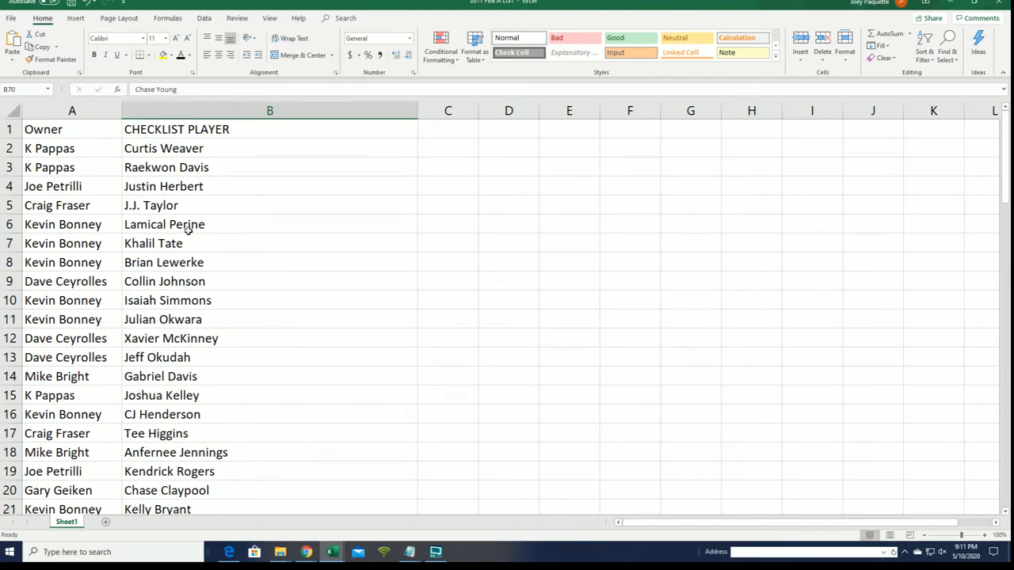
scroll("down", 3)
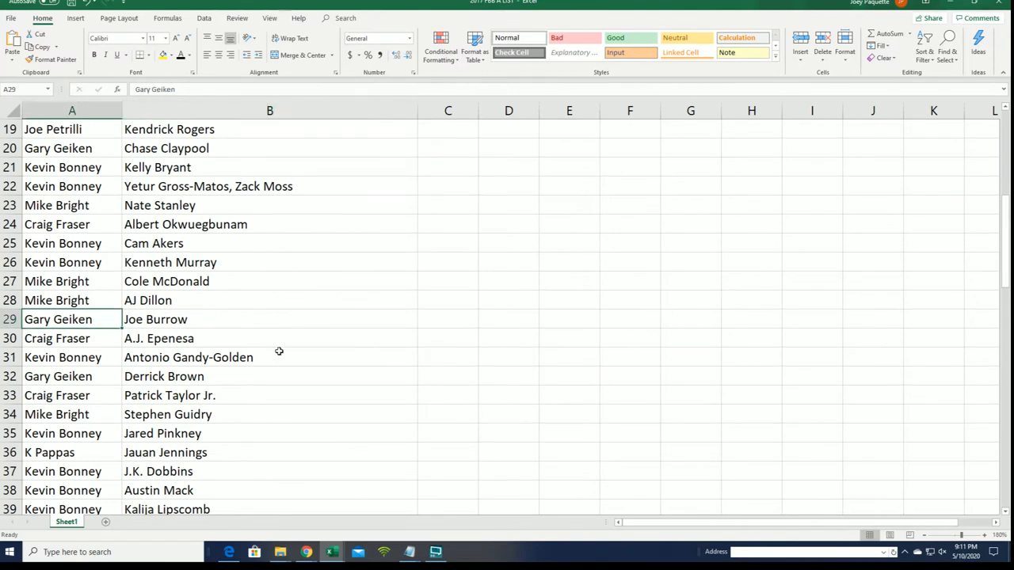
scroll("up", 3)
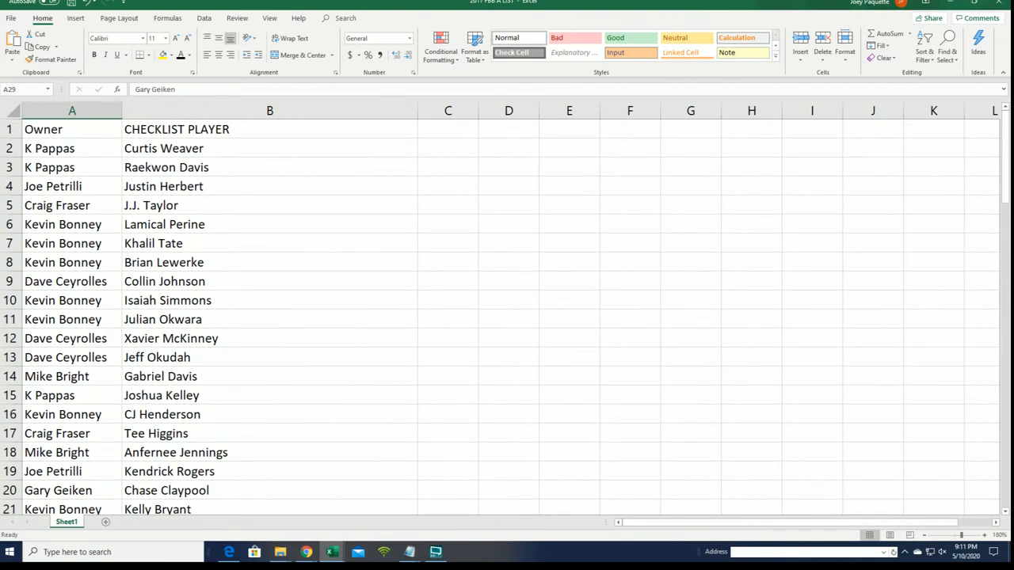